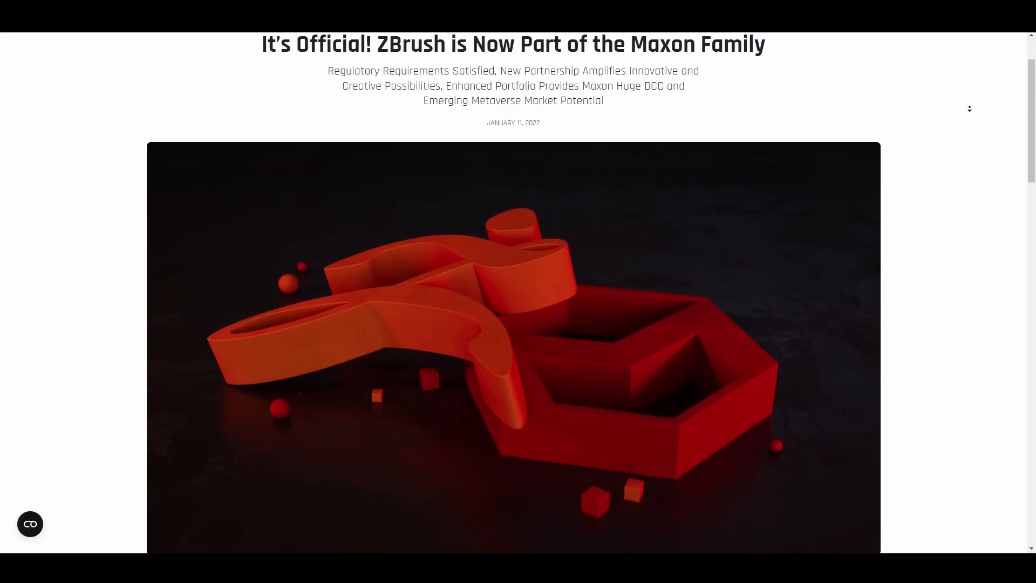
- Scroll past What's New, Digital Sculpting and Painting & Texturing down to Ready, Set, Render
scroll("down", 3)
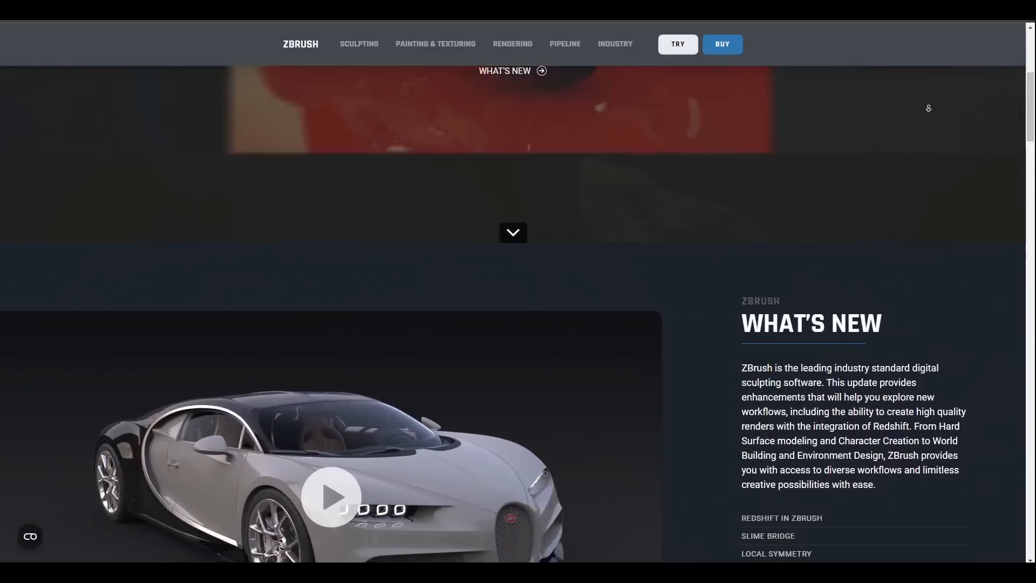
scroll("down", 3)
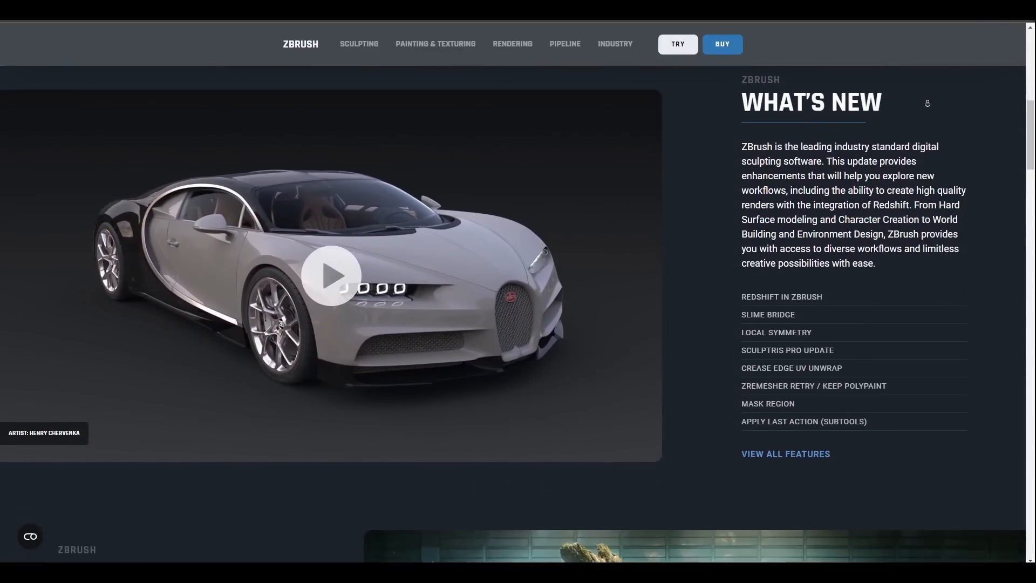
scroll("down", 3)
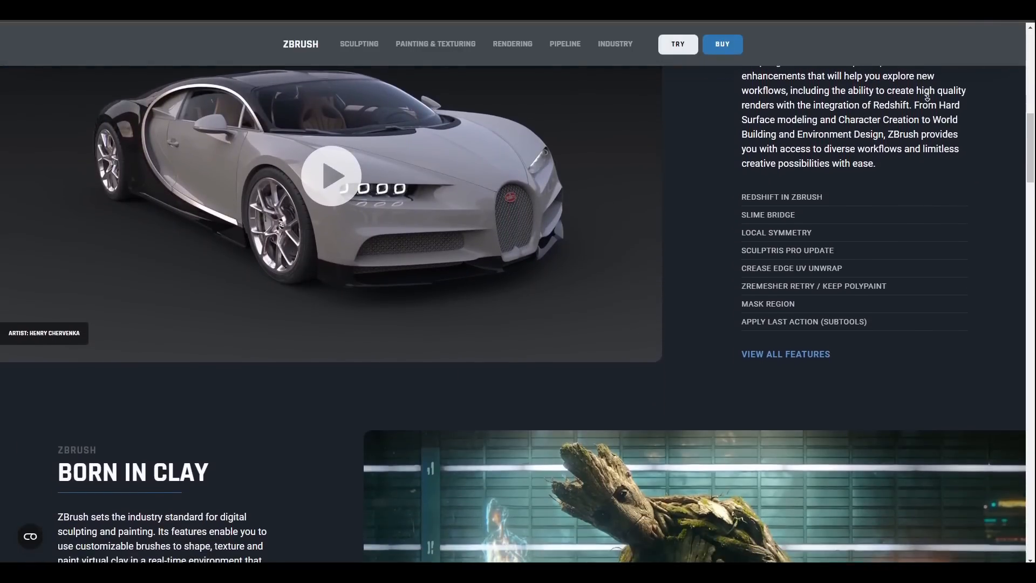
scroll("down", 3)
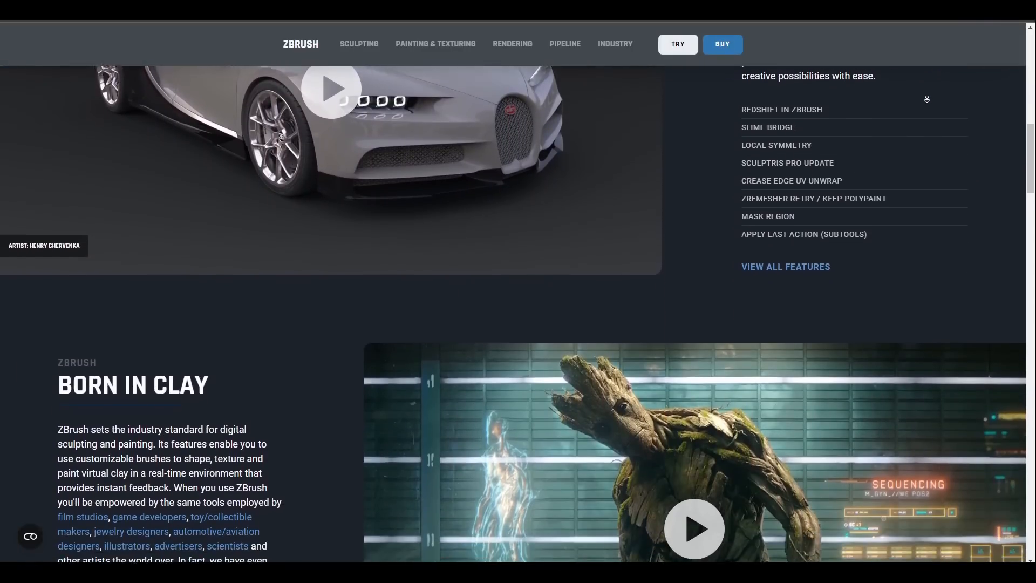
scroll("down", 3)
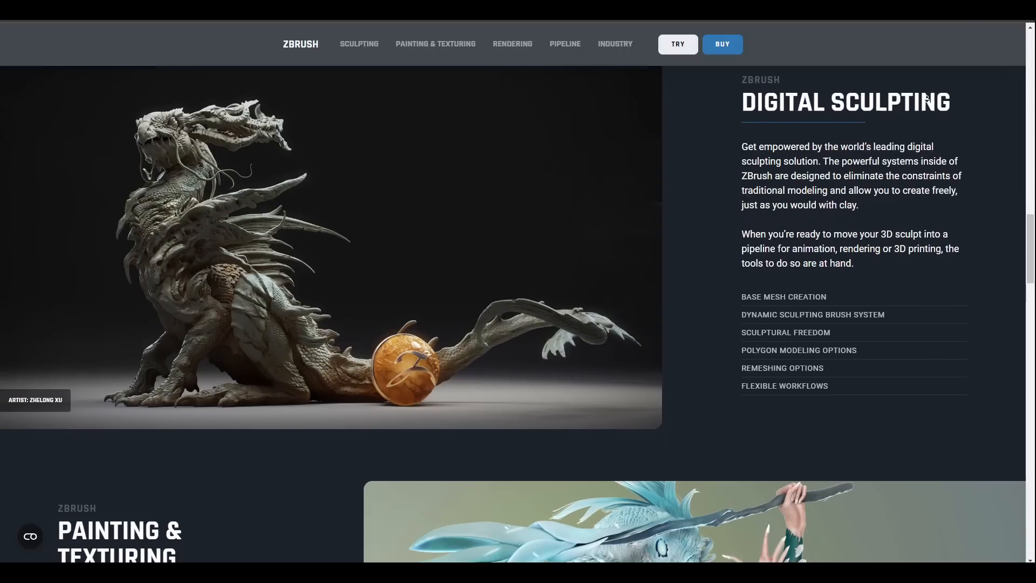
scroll("down", 3)
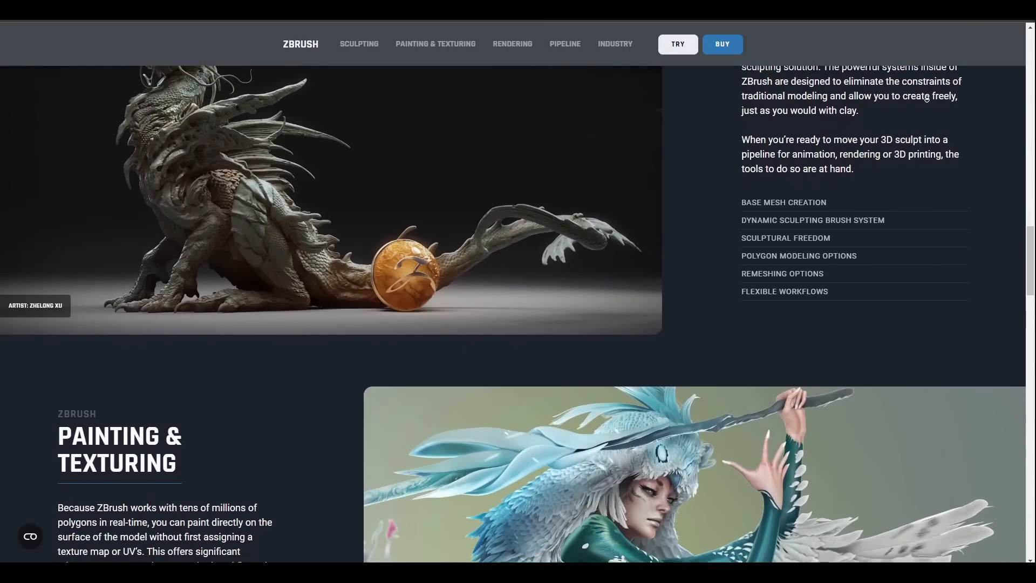
scroll("down", 3)
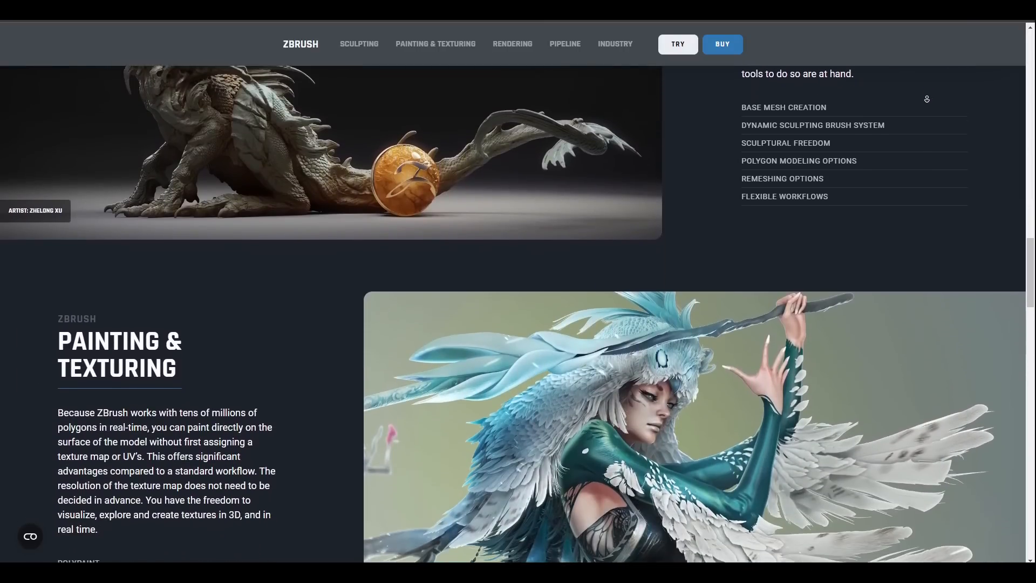
scroll("down", 3)
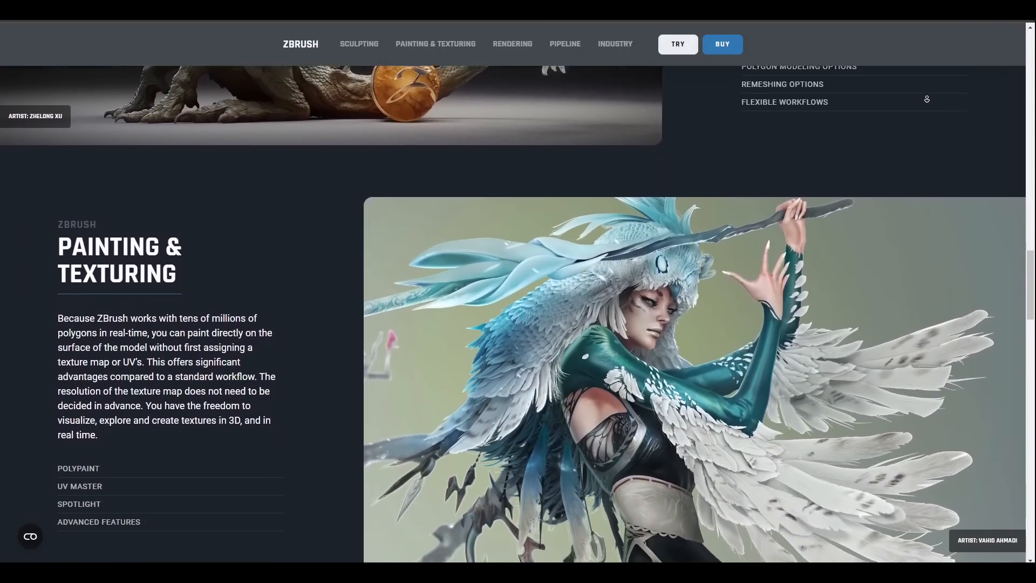
scroll("down", 3)
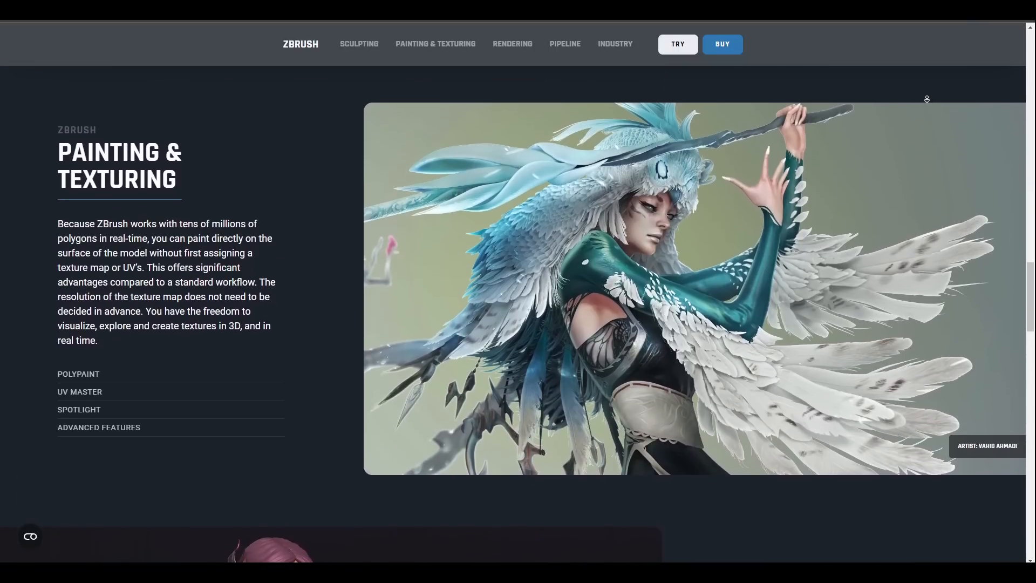
scroll("down", 3)
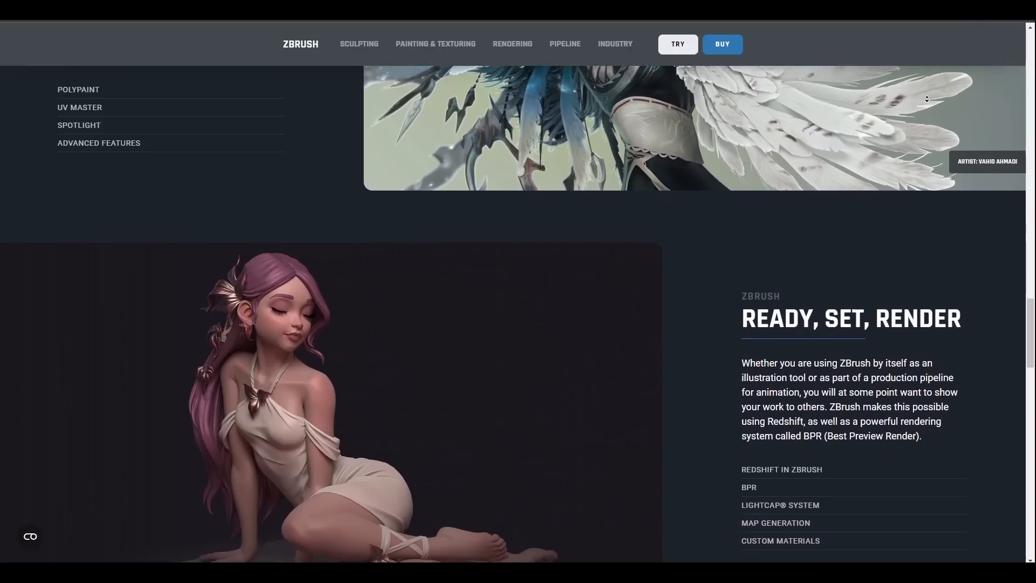
scroll("down", 3)
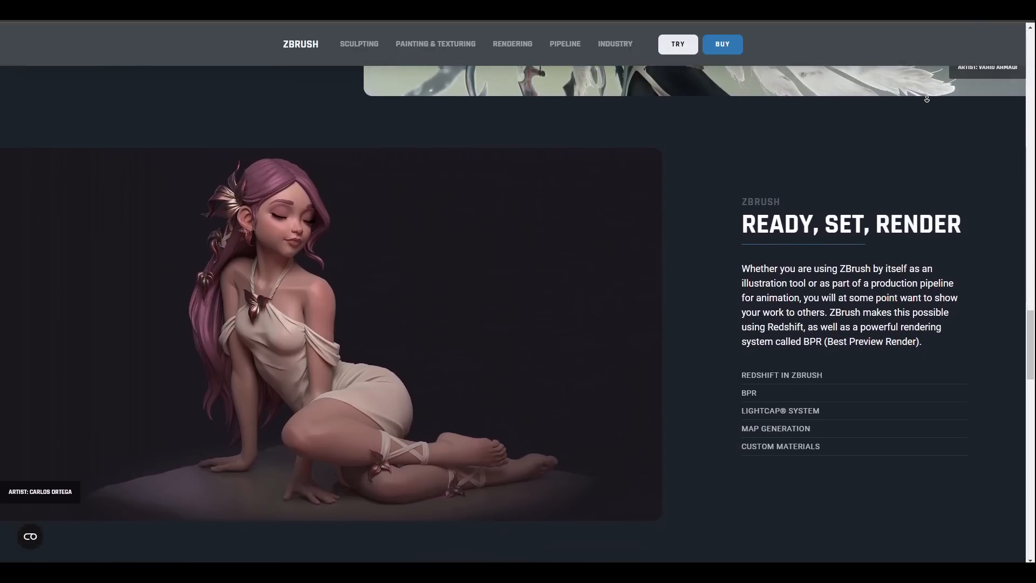
scroll("down", 3)
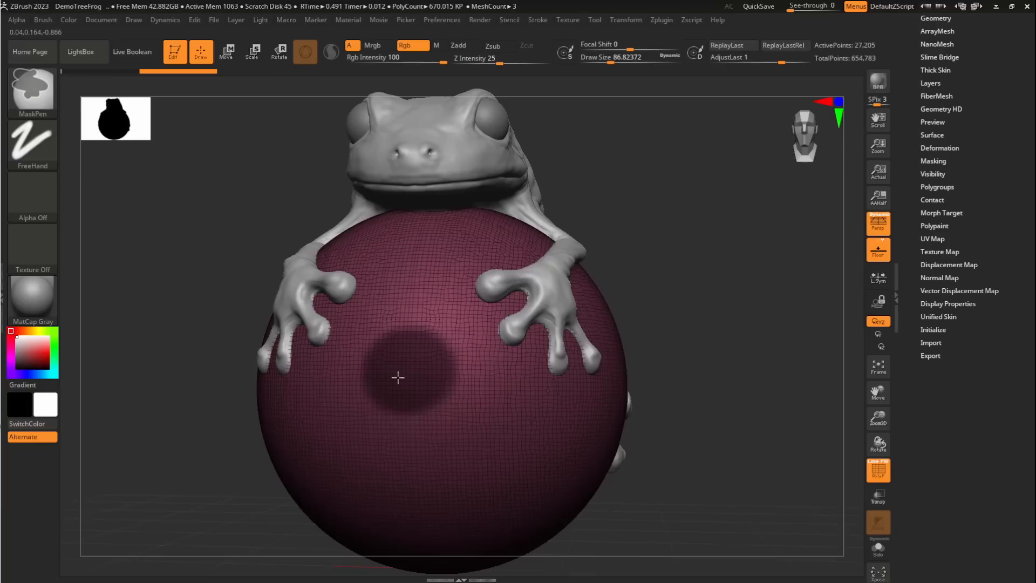
- Reshape the sphere beneath the frog, then connect the spheres with Slime Bridge strands
left_click_drag(398, 378, 402, 475)
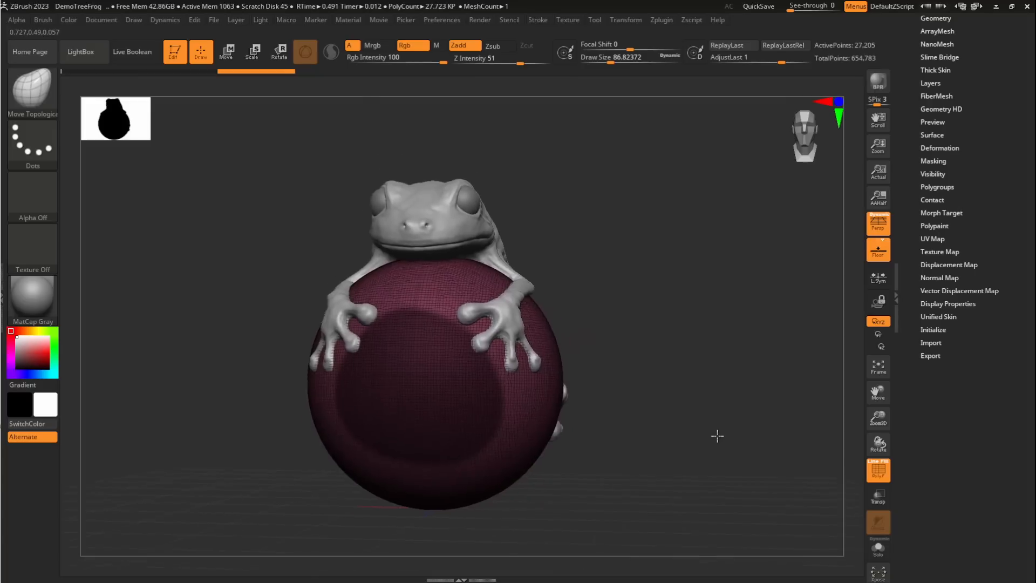
left_click(940, 57)
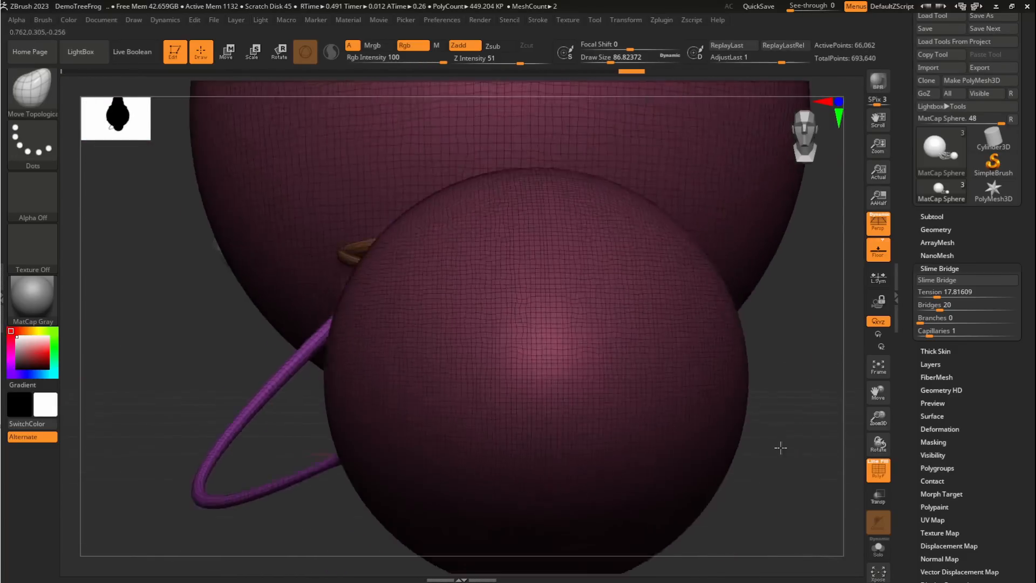
left_click_drag(780, 448, 182, 452)
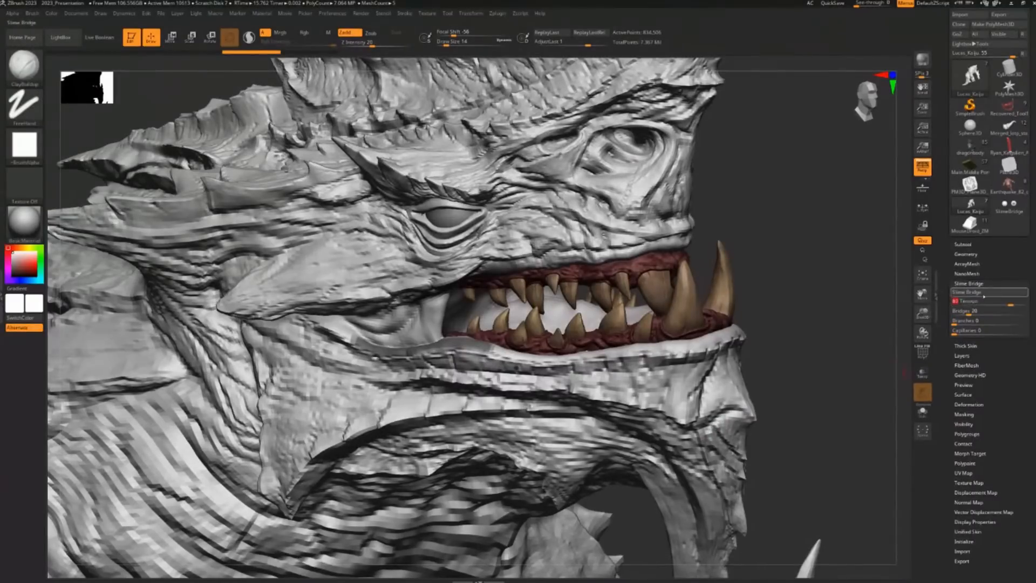
left_click(968, 292)
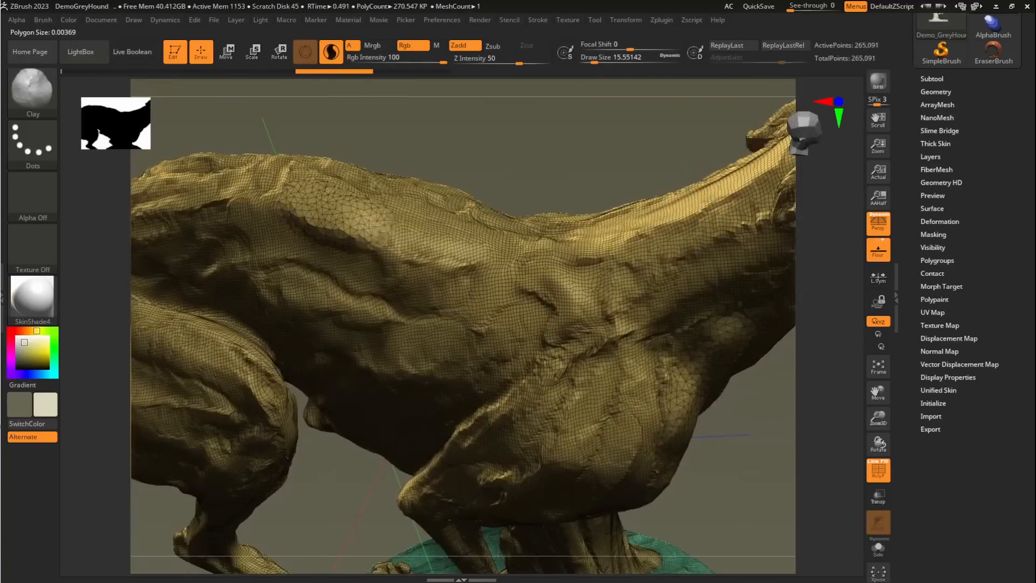
- ZRemesh the character with KeepPolypaint, orbit to inspect it, then retry at Half
left_click(537, 20)
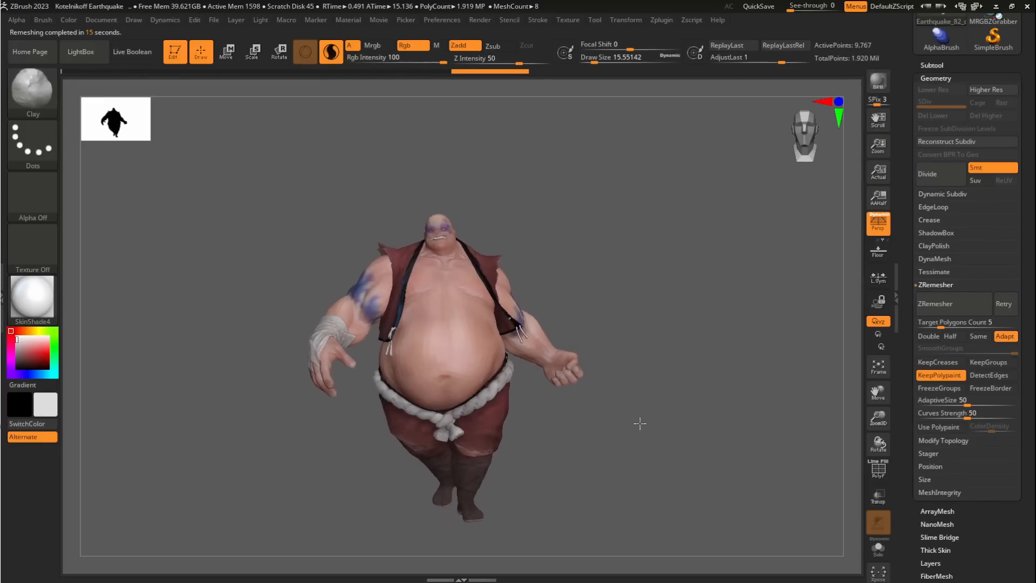
left_click_drag(640, 423, 668, 495)
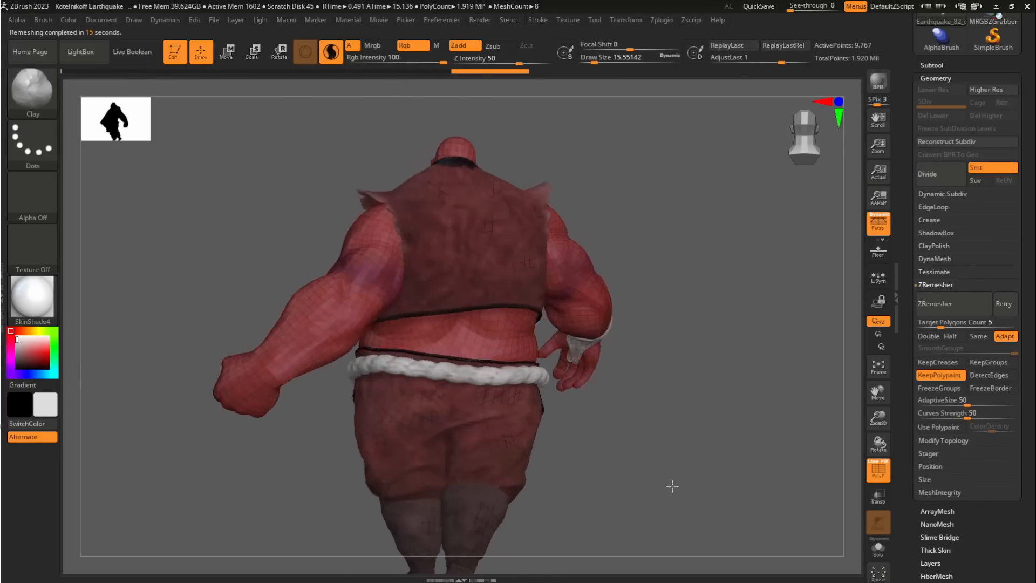
left_click_drag(673, 487, 727, 480)
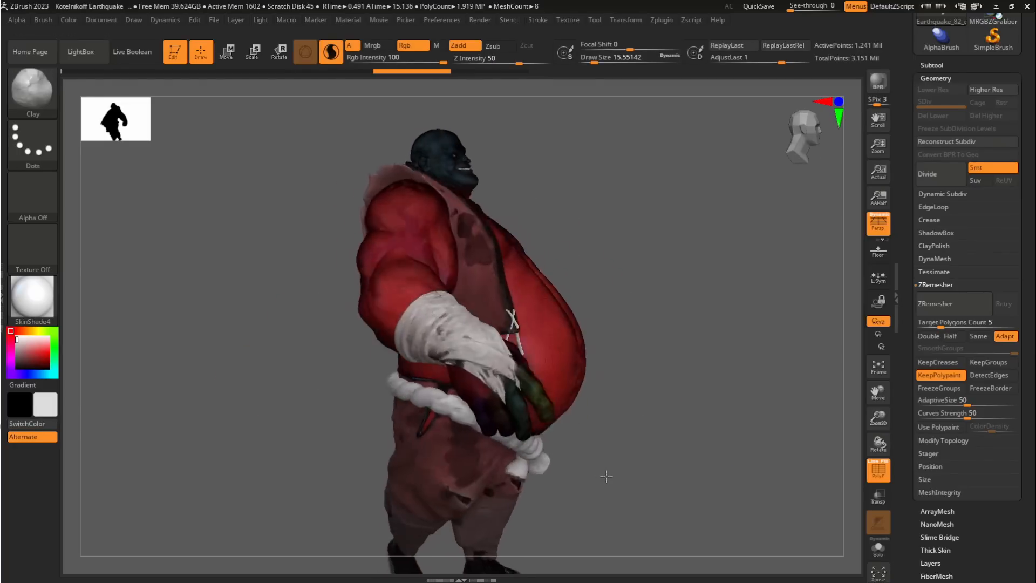
left_click(935, 304)
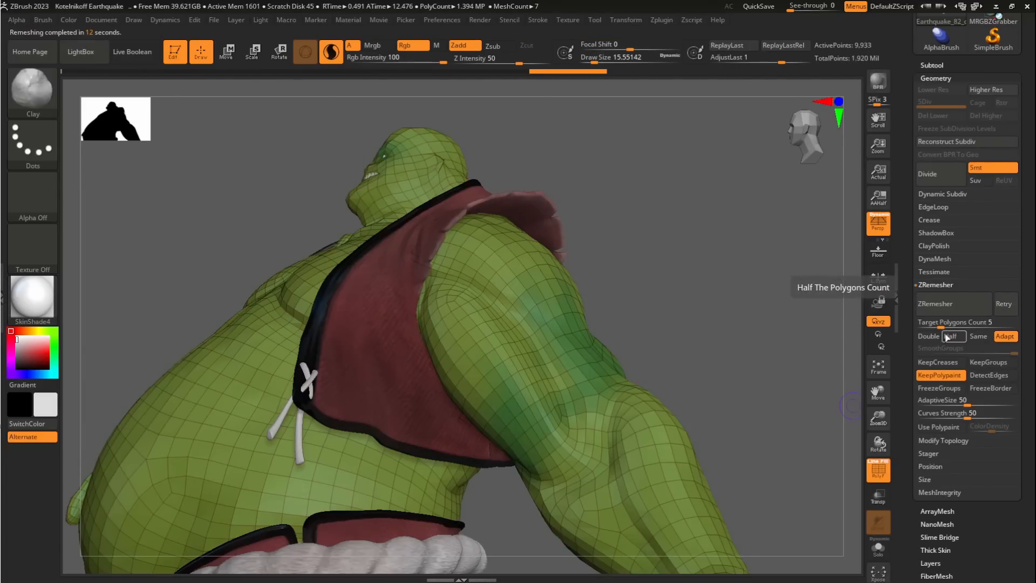
left_click(928, 336)
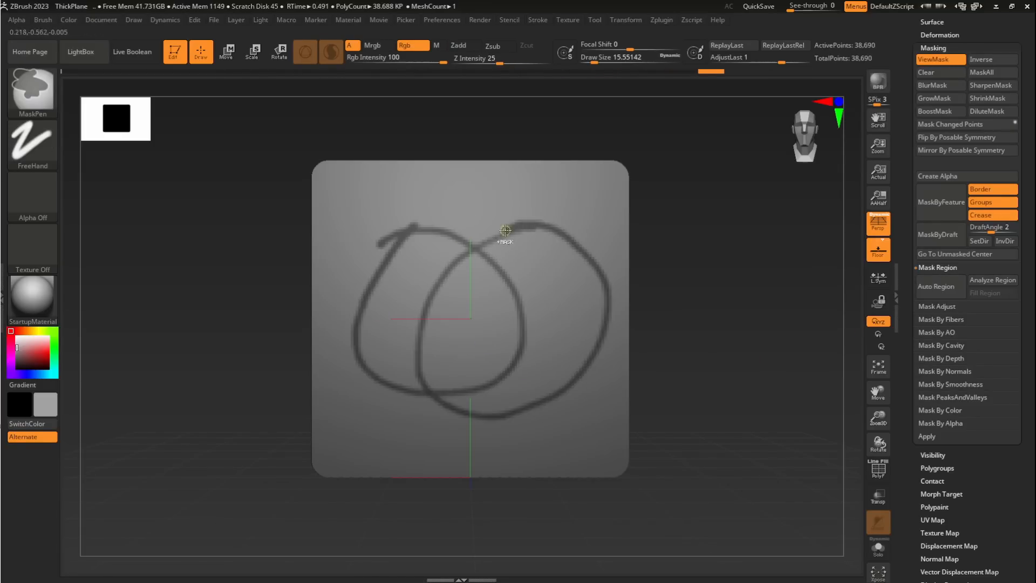
- Analyze the looping mask strokes with Mask Region and fill the enclosed areas
left_click(992, 279)
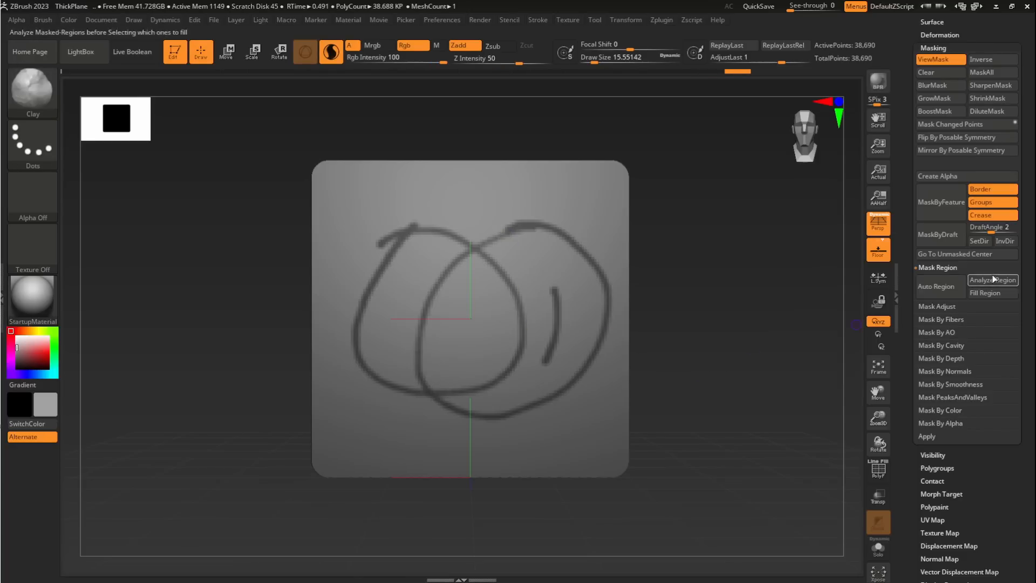
left_click(992, 279)
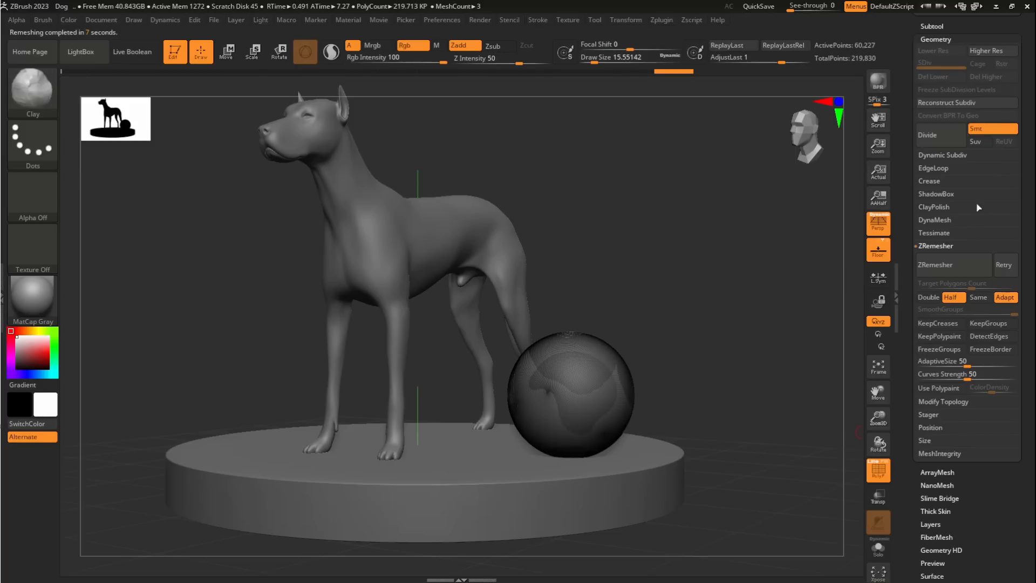
- Undo and re-remesh the sphere at Half, then apply it to all dog-scene subtools
left_click(934, 265)
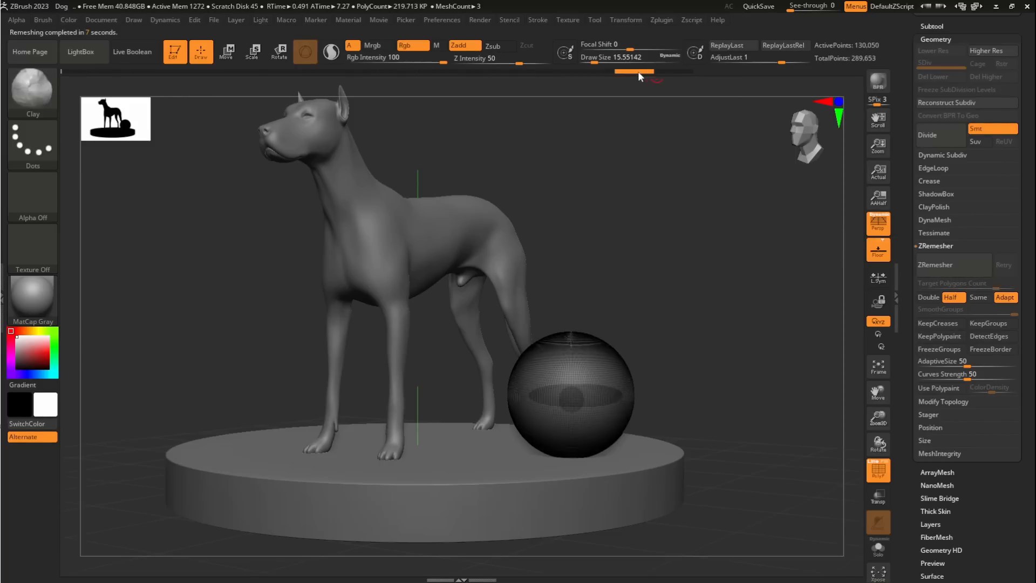
left_click(936, 265)
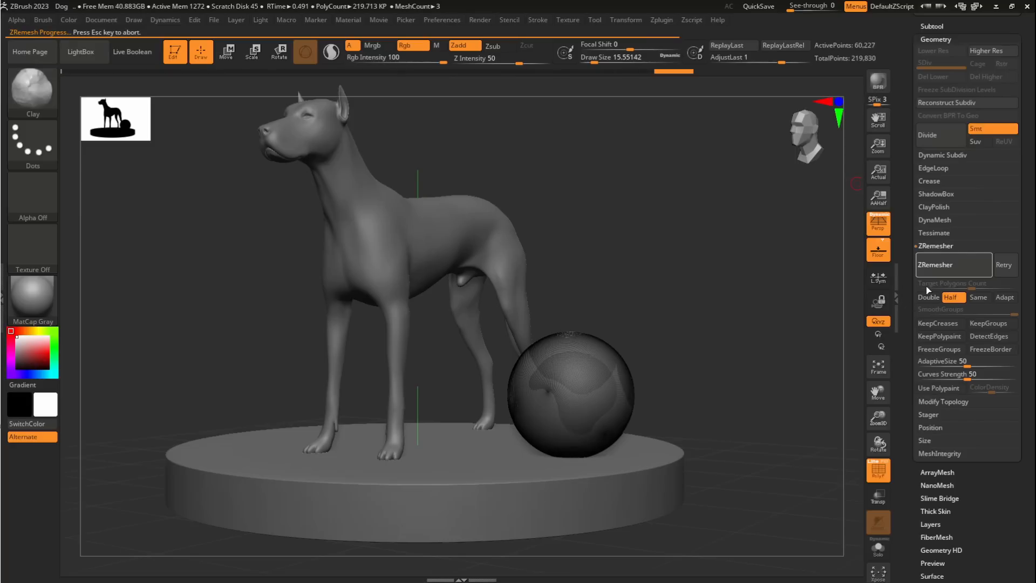
left_click(935, 264)
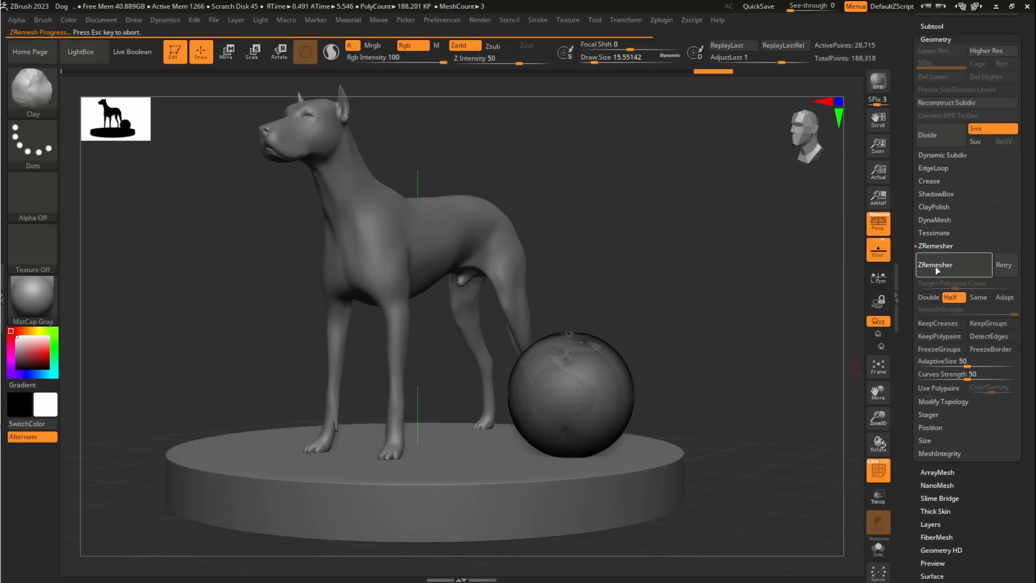
left_click(934, 265)
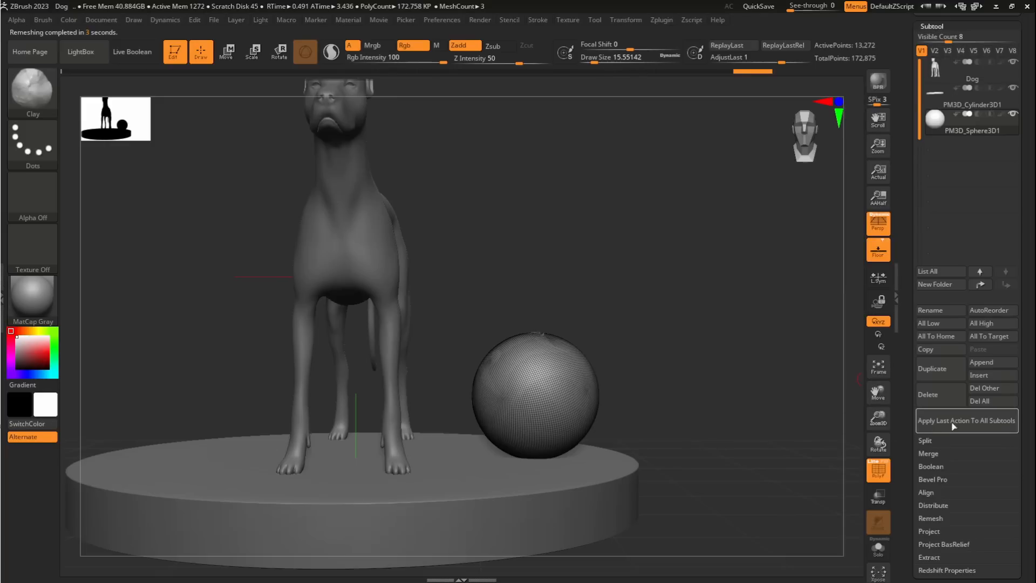
left_click(965, 421)
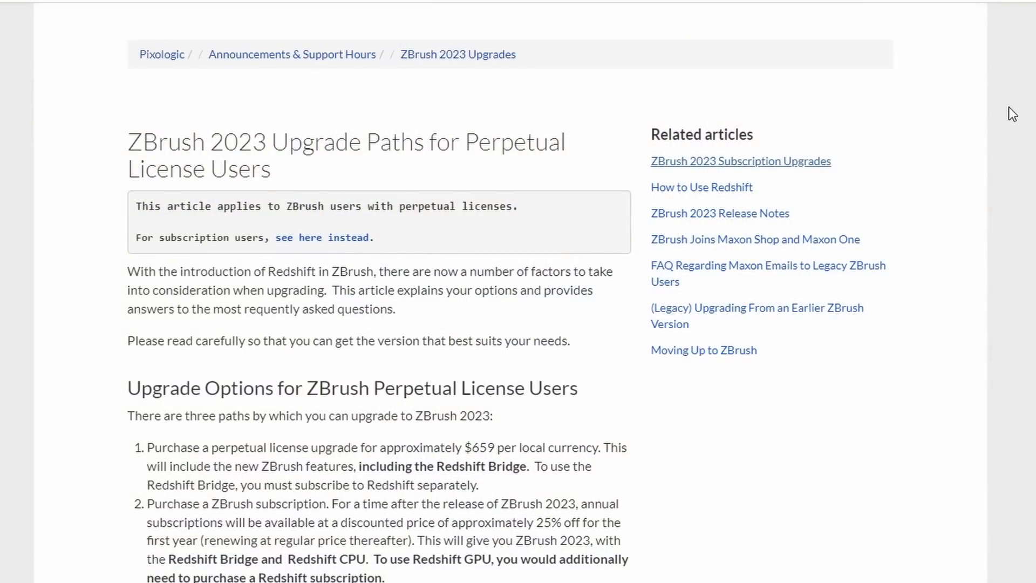
scroll("down", 3)
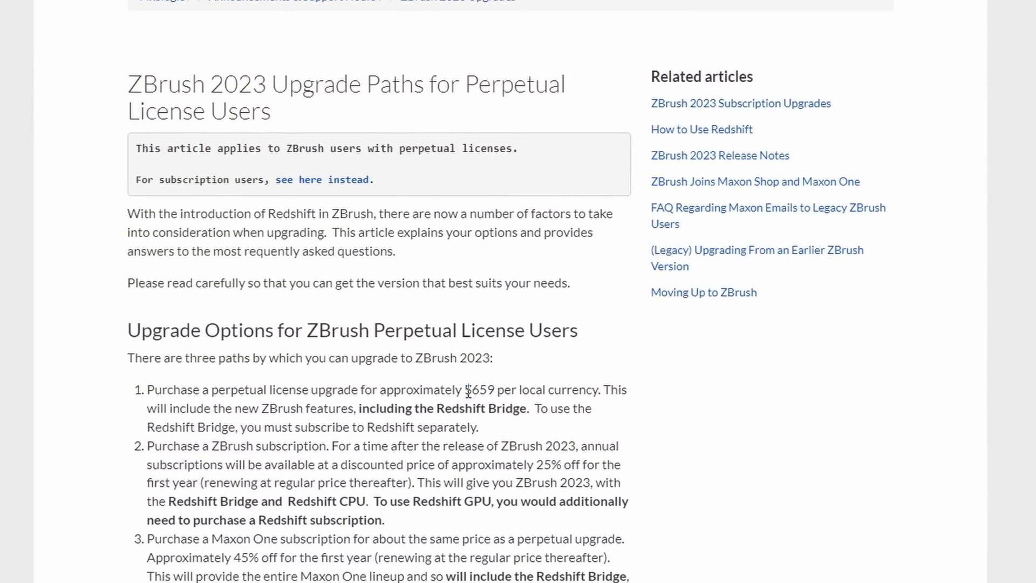
left_click_drag(466, 389, 505, 389)
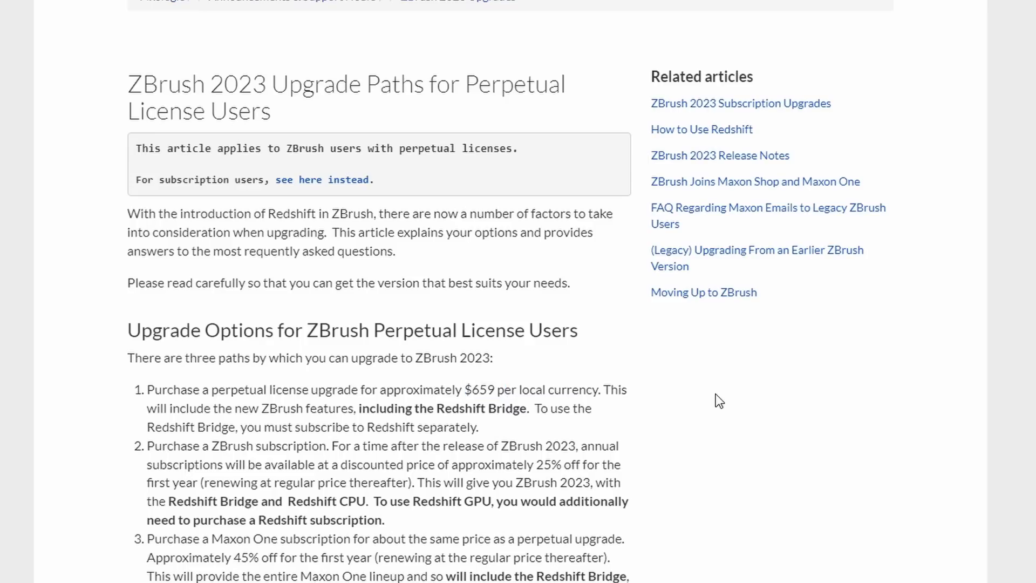
mouse_move(374, 424)
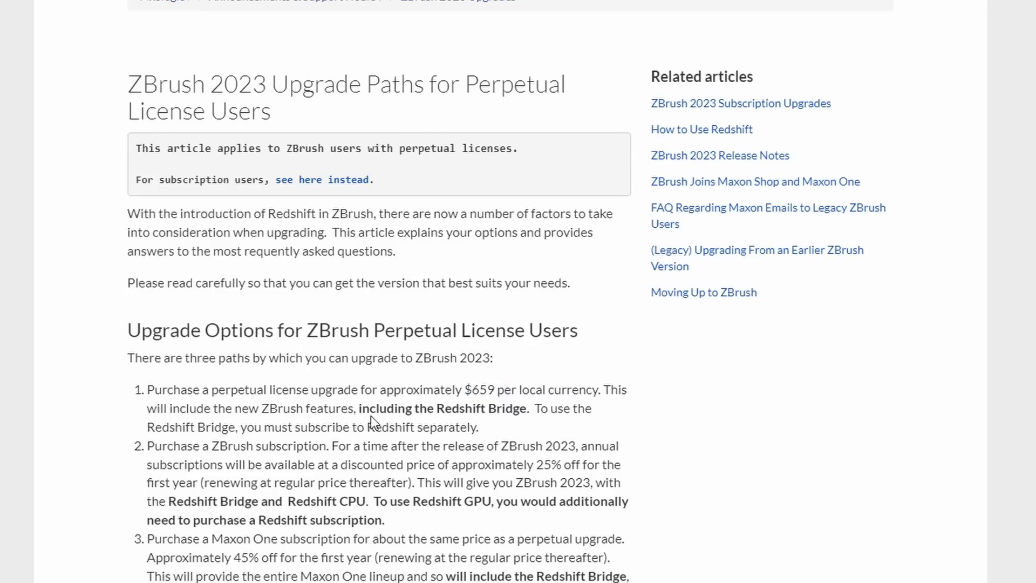
left_click_drag(522, 389, 356, 409)
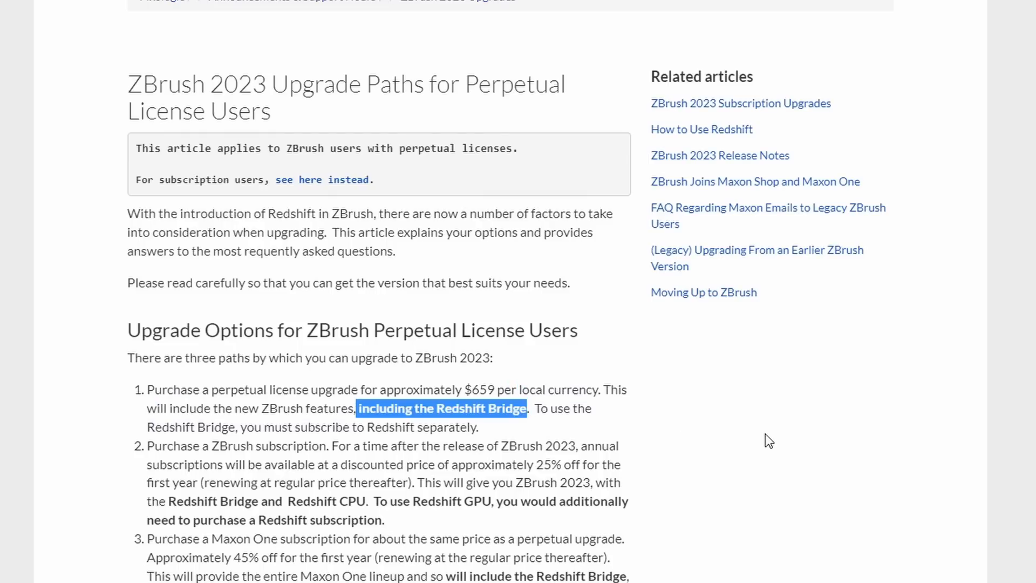
scroll("down", 3)
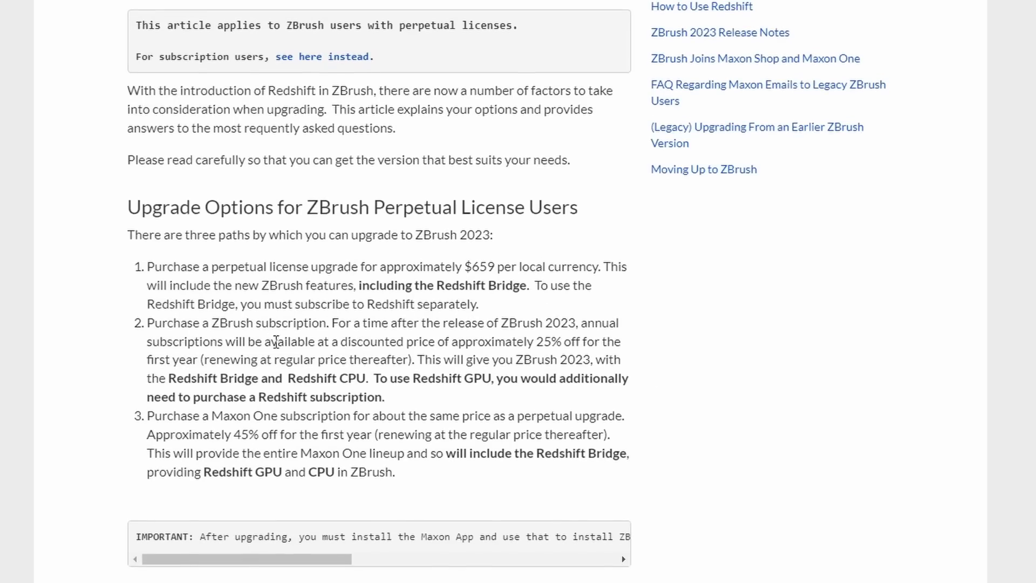
left_click_drag(241, 304, 478, 304)
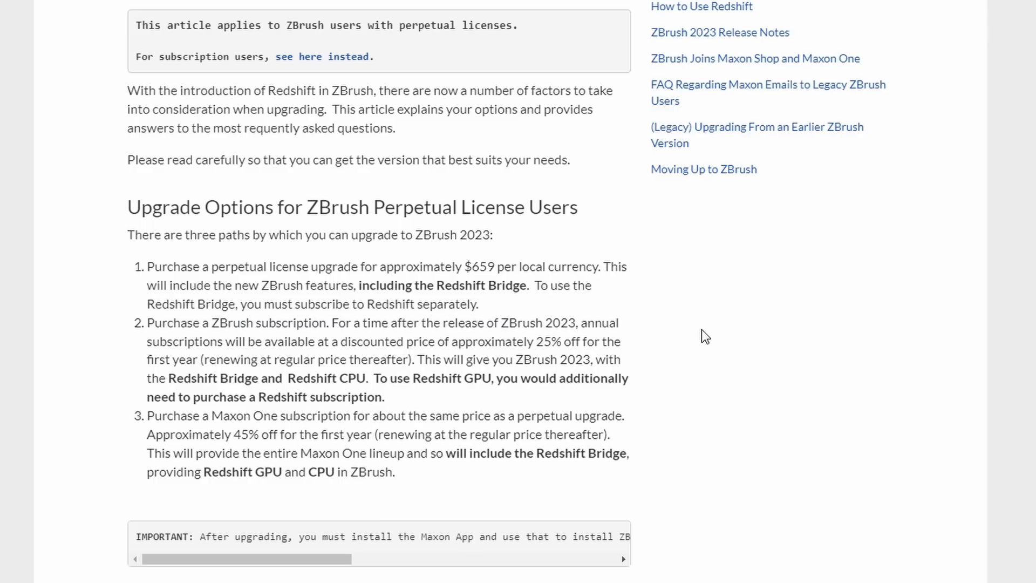
scroll("down", 3)
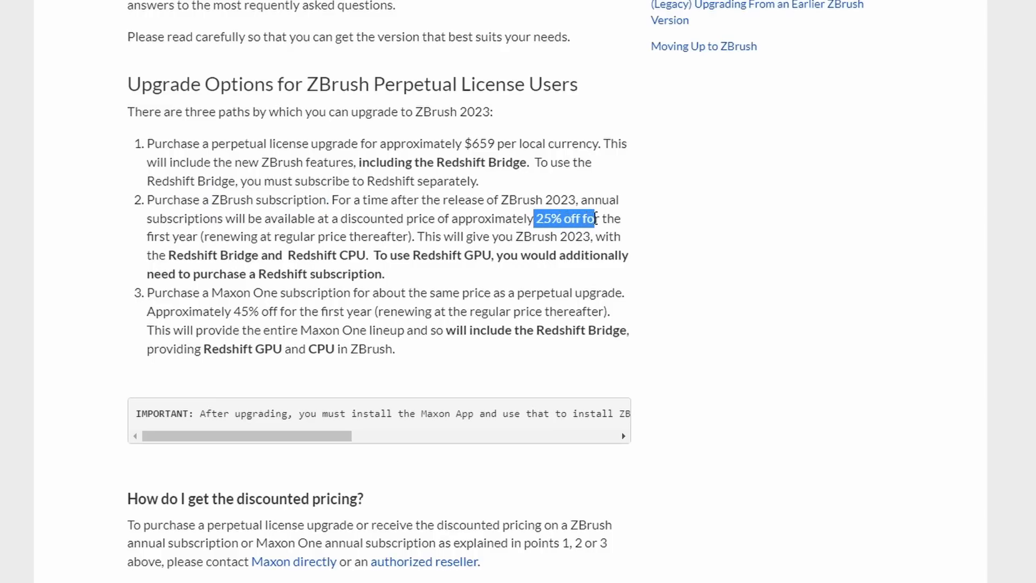
left_click_drag(592, 218, 234, 236)
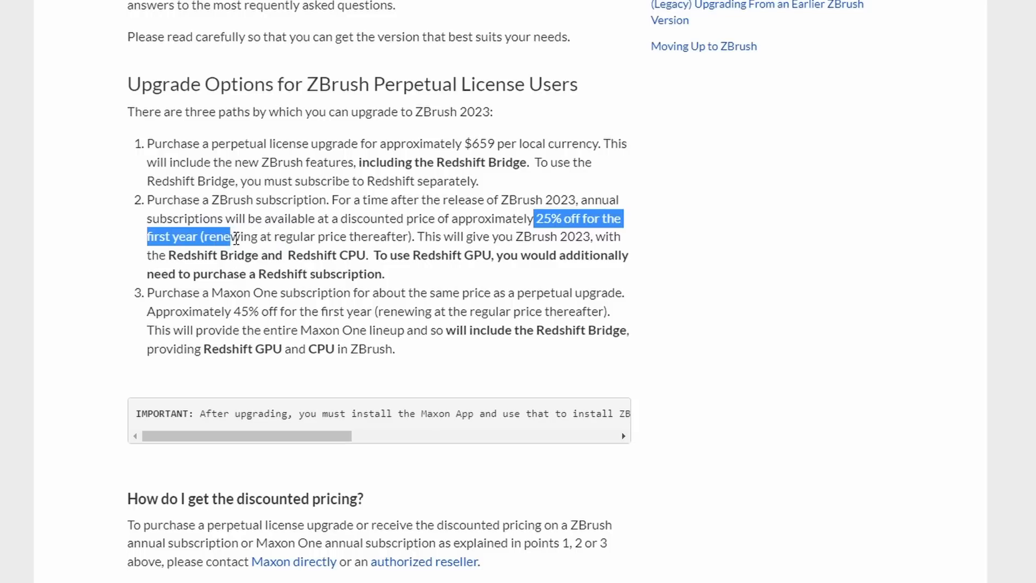
left_click_drag(235, 237, 416, 236)
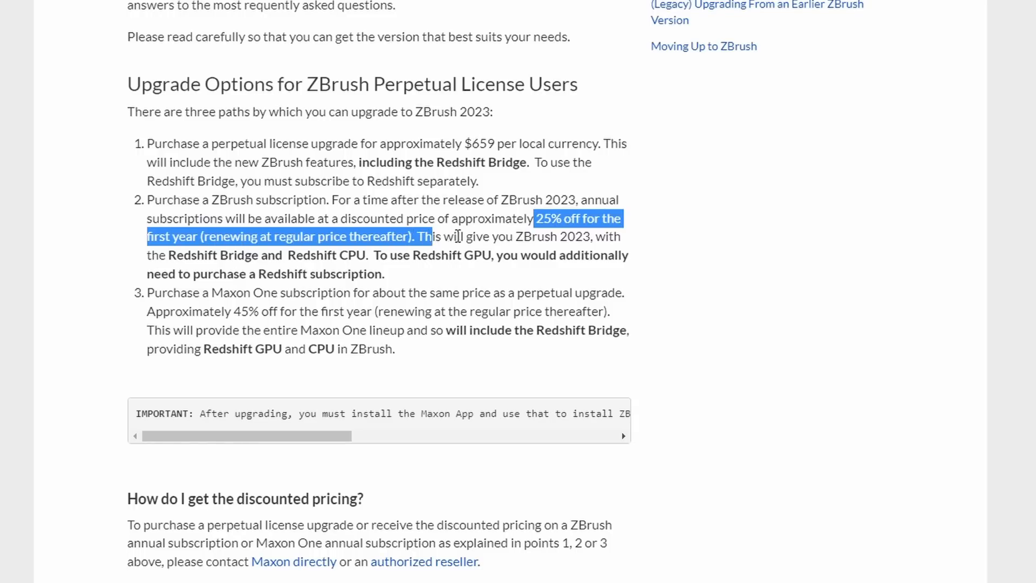
left_click(170, 258)
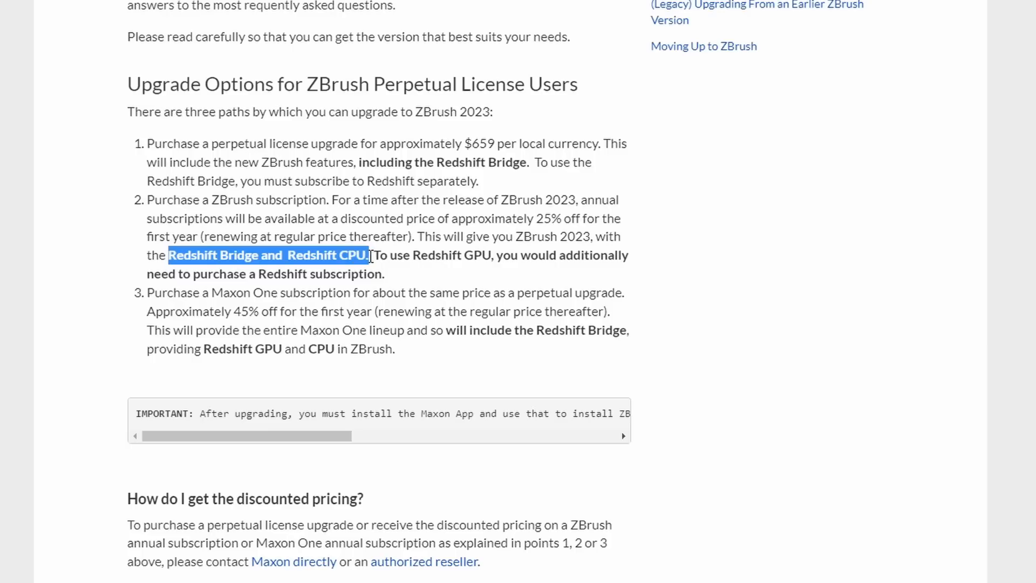
left_click_drag(371, 256, 515, 255)
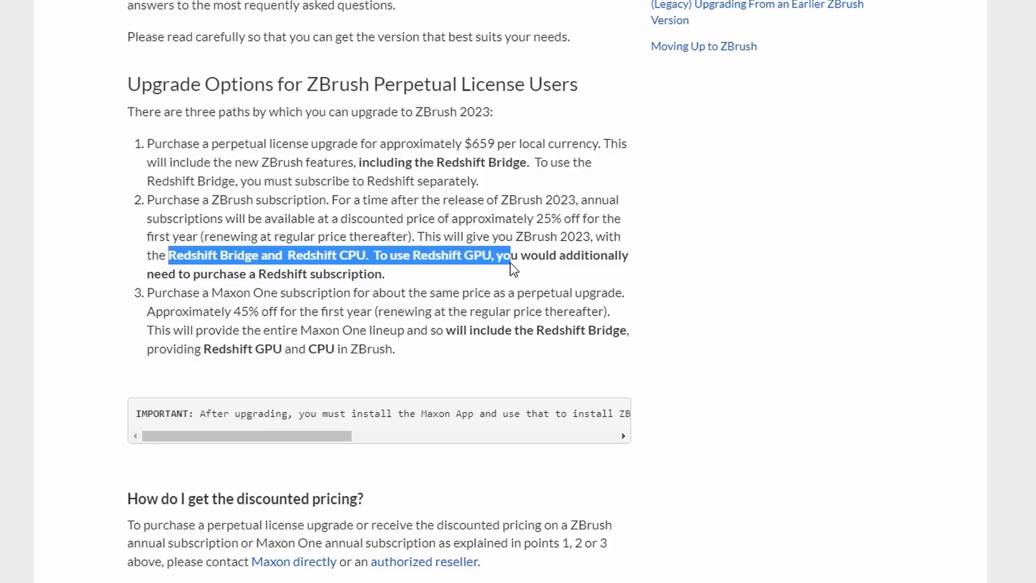
left_click_drag(512, 268, 385, 274)
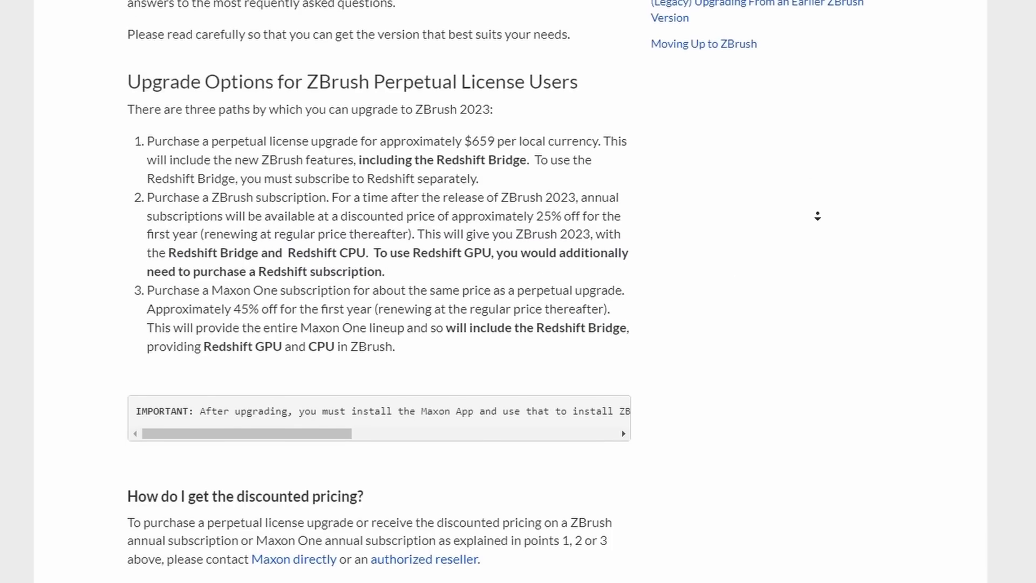
scroll("down", 3)
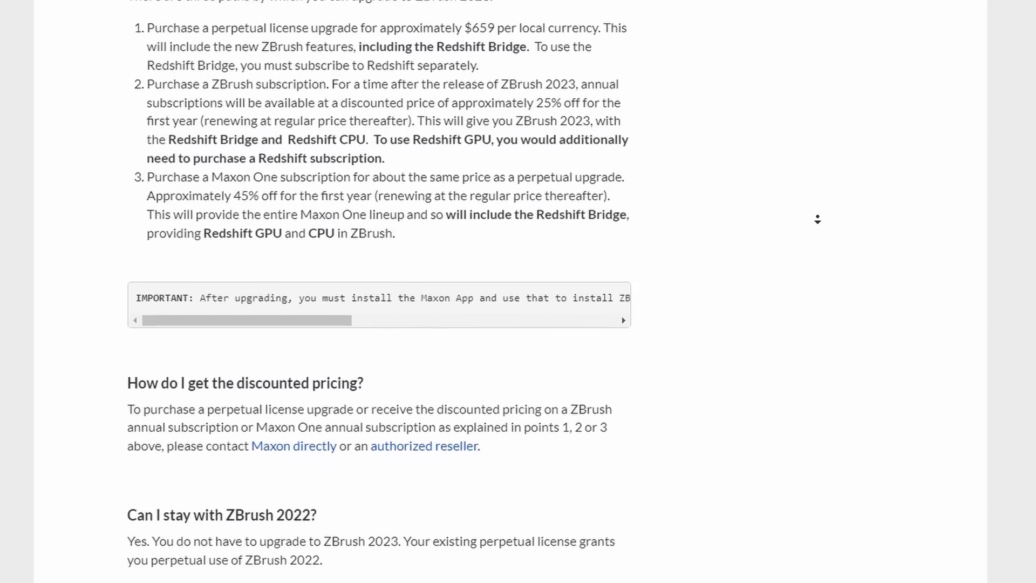
scroll("down", 3)
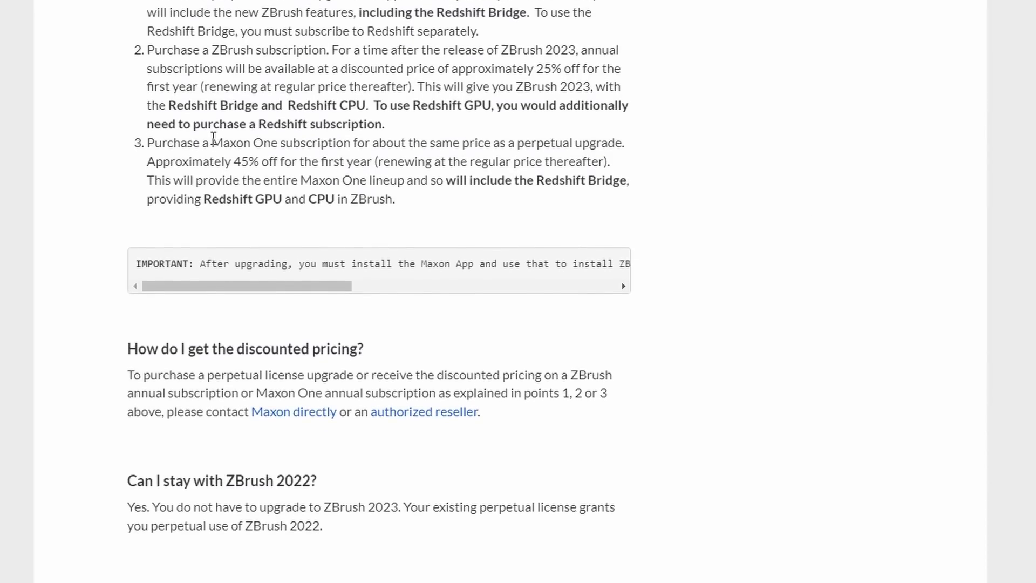
left_click_drag(213, 141, 484, 142)
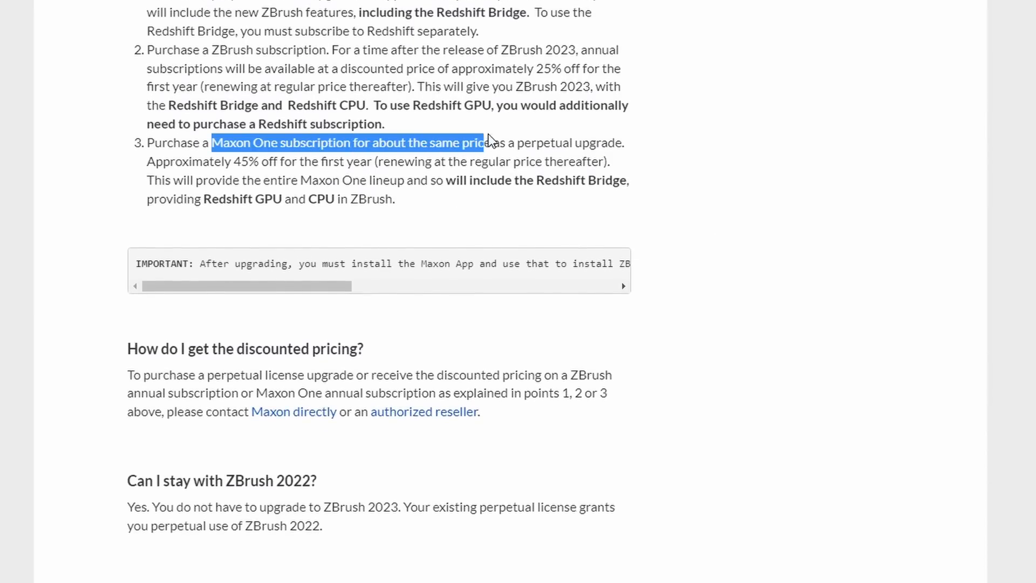
left_click_drag(483, 142, 621, 142)
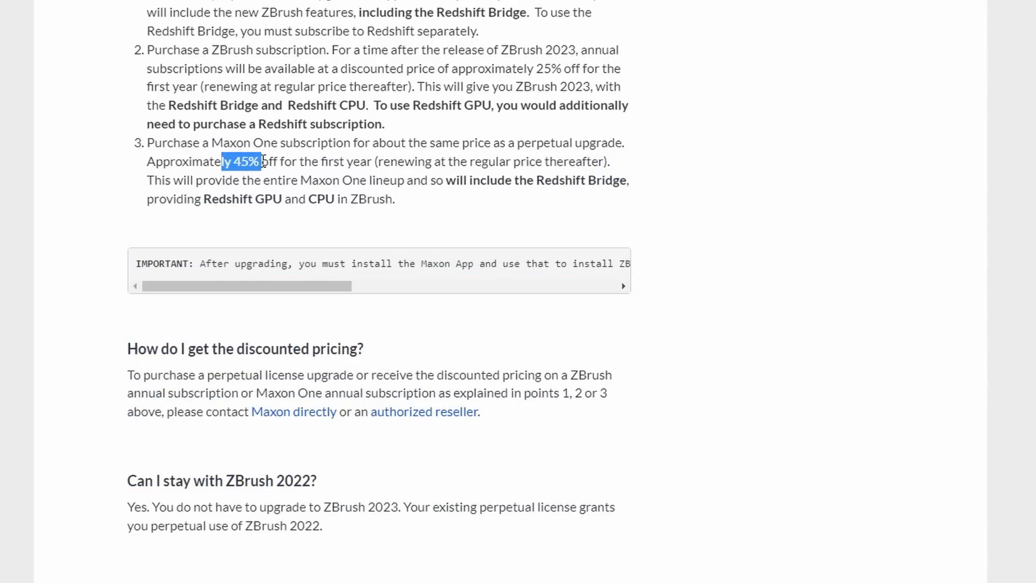
left_click_drag(261, 162, 545, 179)
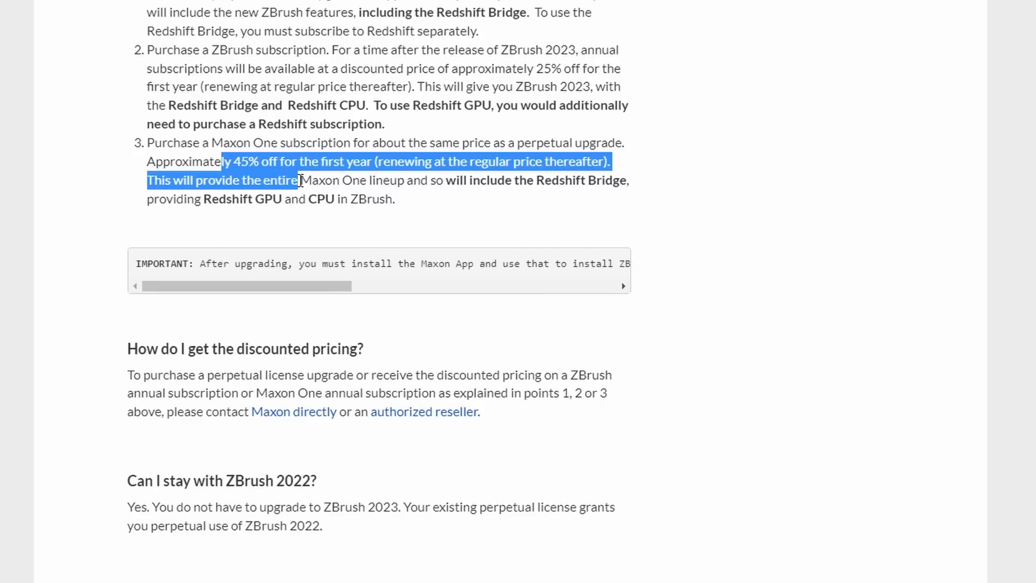
left_click(451, 203)
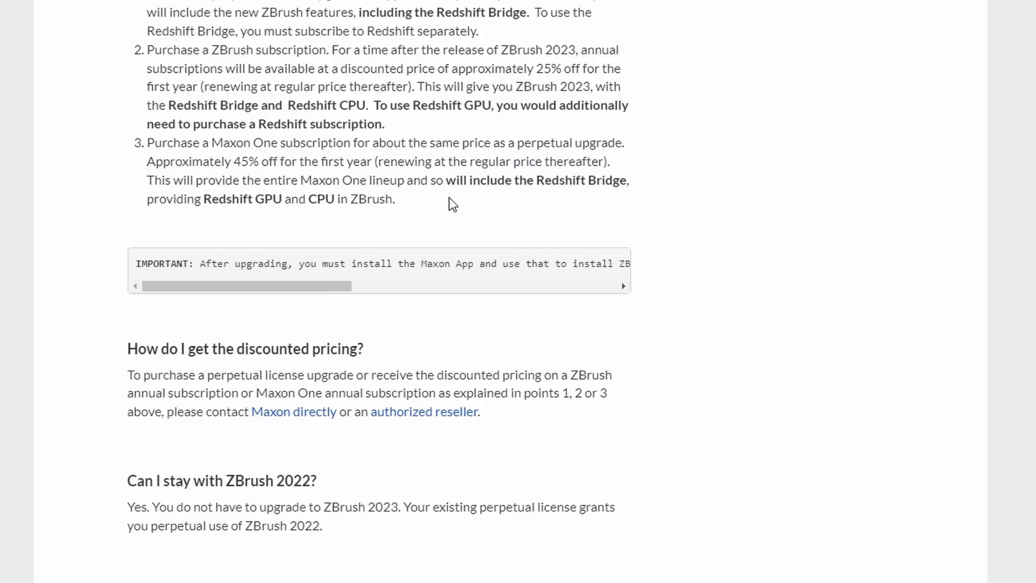
scroll("down", 3)
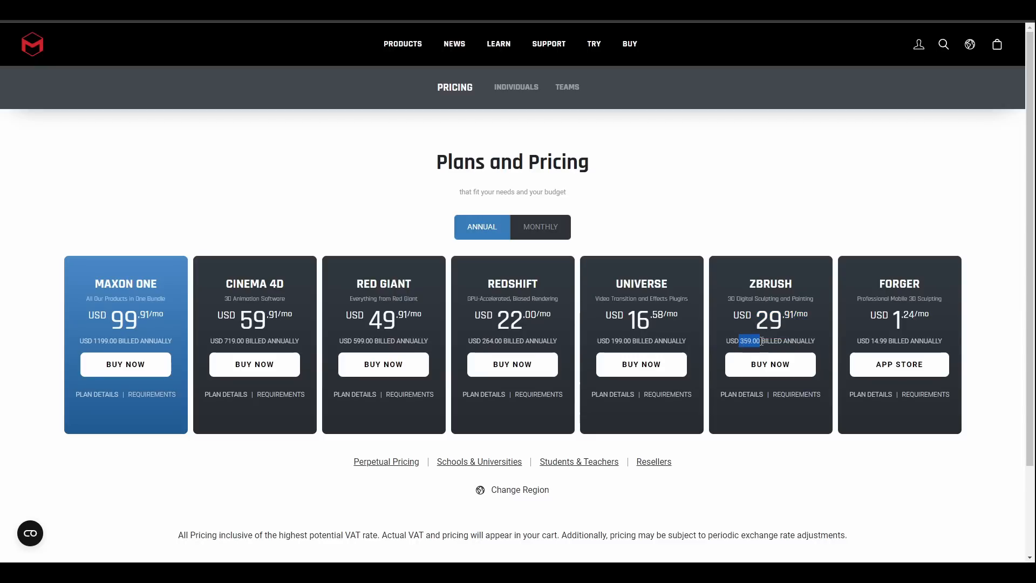
- Add the ZBrush 1 Year subscription ($359) to the bag, then close the popup
left_click(769, 365)
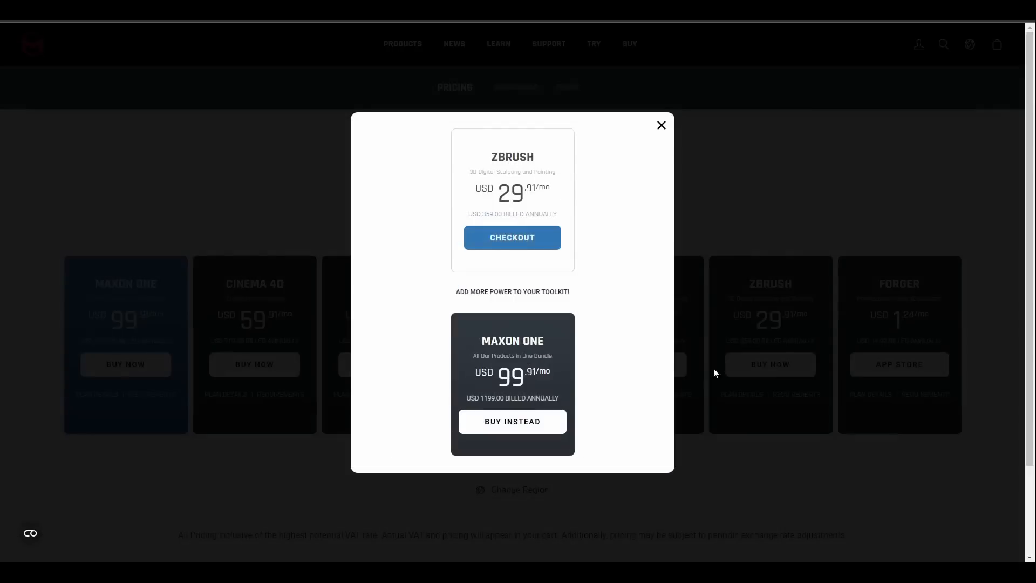
left_click(512, 238)
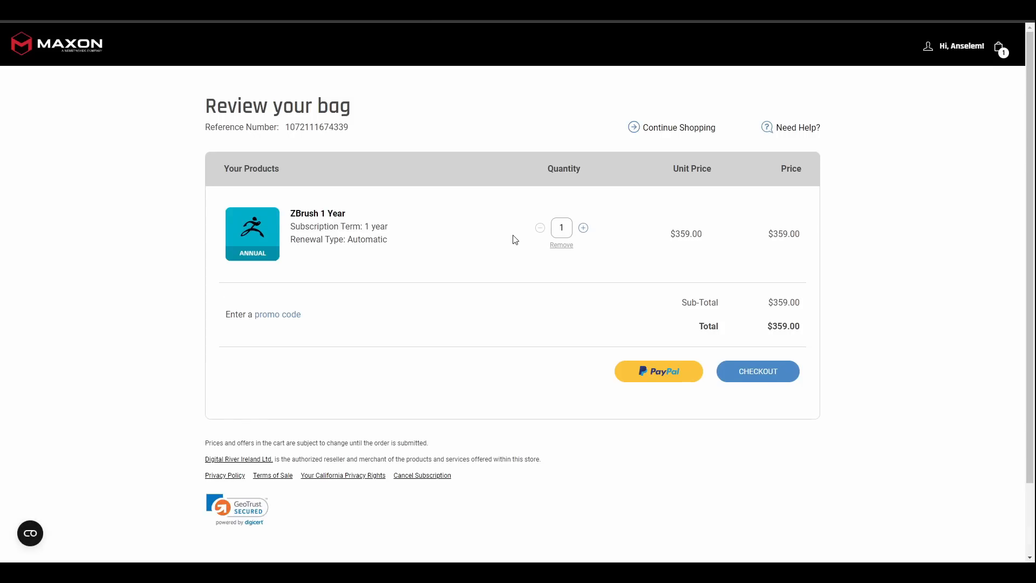
mouse_move(776, 232)
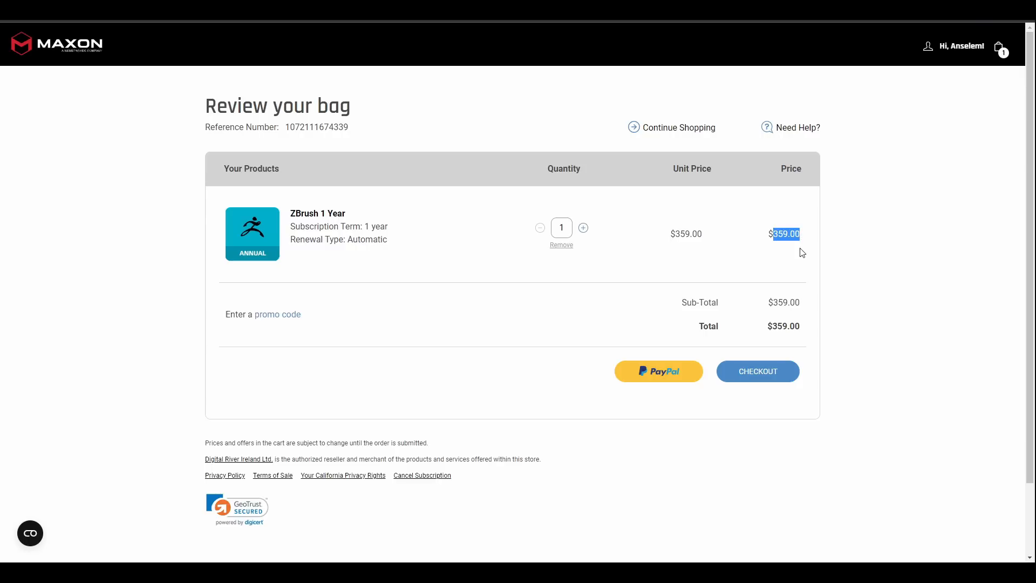
mouse_move(745, 277)
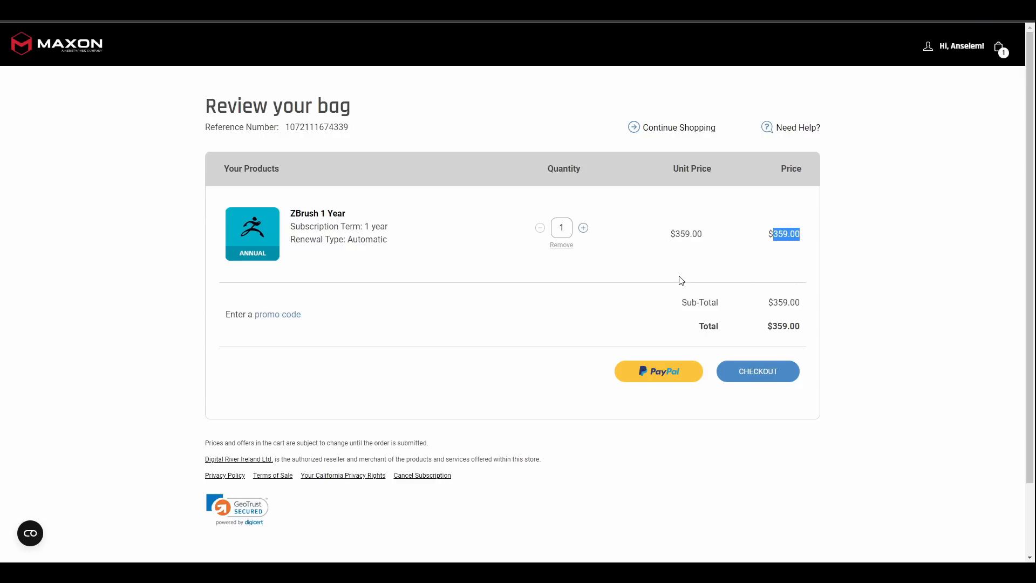
mouse_move(755, 252)
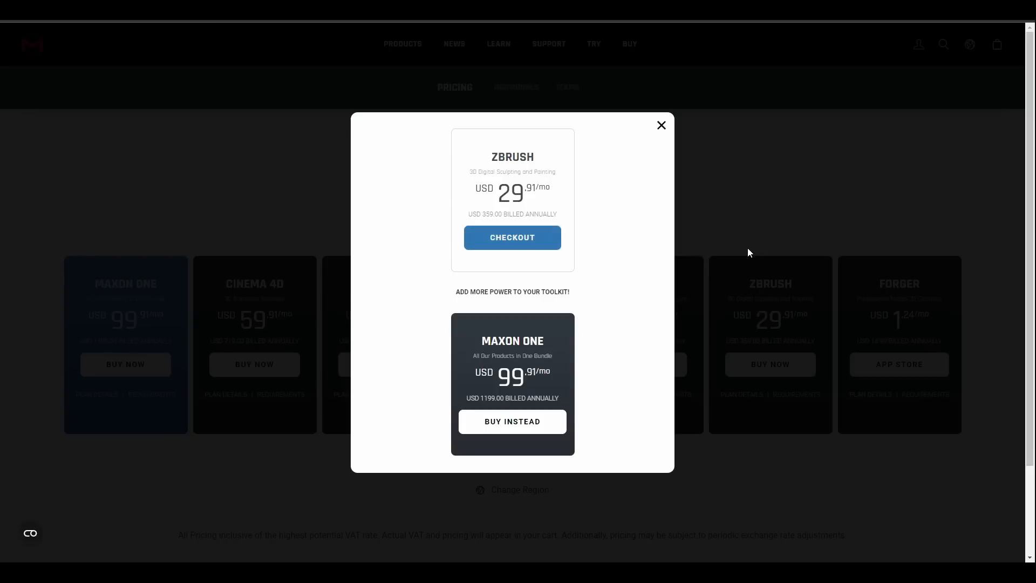
left_click(660, 125)
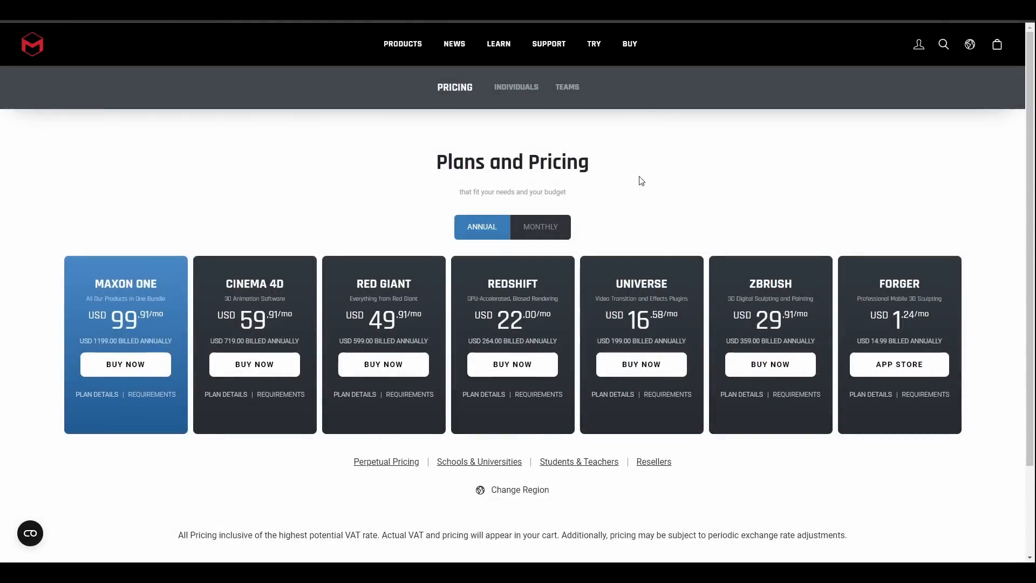
- Switch to Perpetual Pricing and check out the ZBrush 2023 perpetual license at $895
left_click(386, 461)
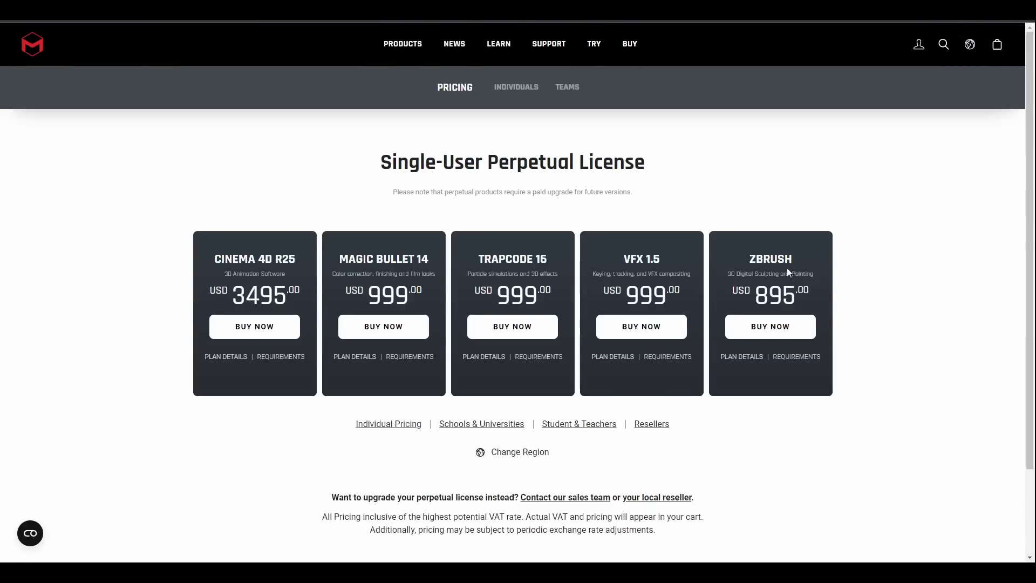
left_click(770, 327)
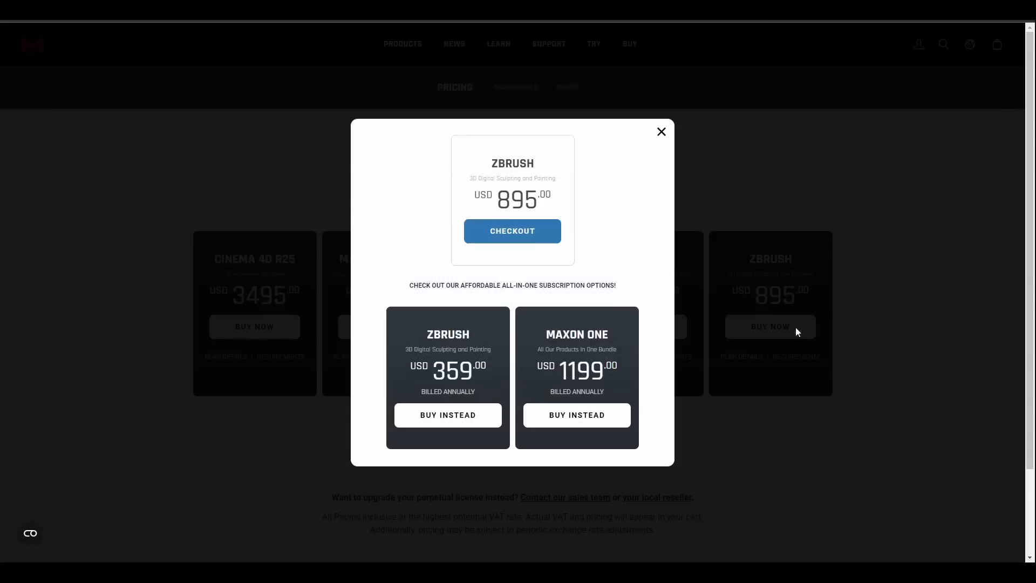
left_click(512, 230)
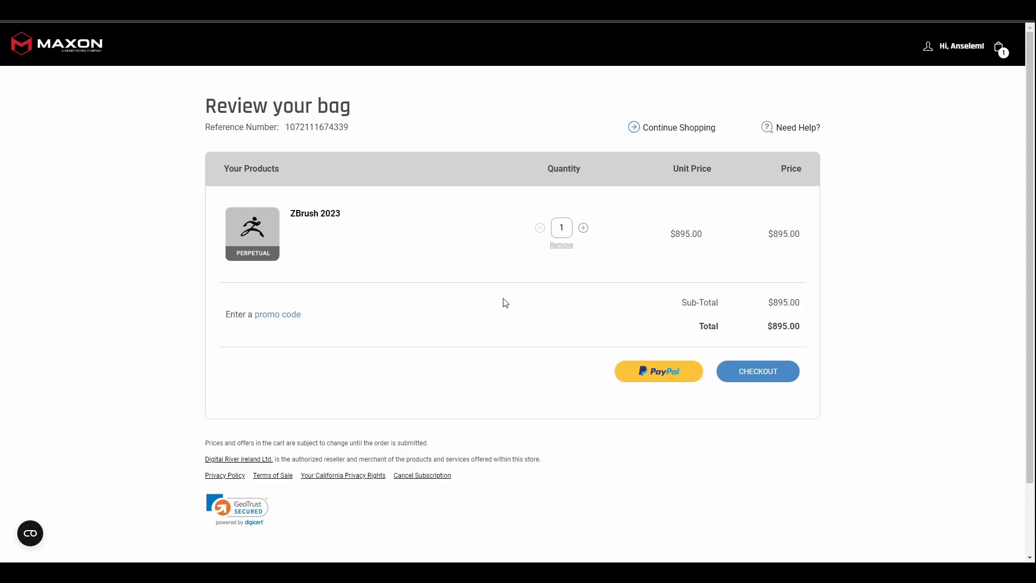
mouse_move(506, 301)
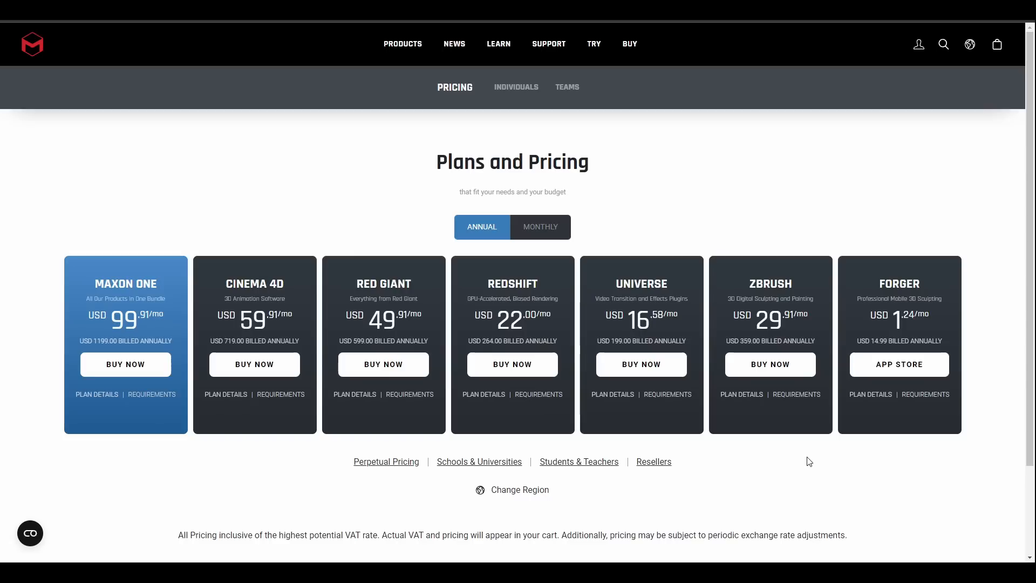
mouse_move(784, 413)
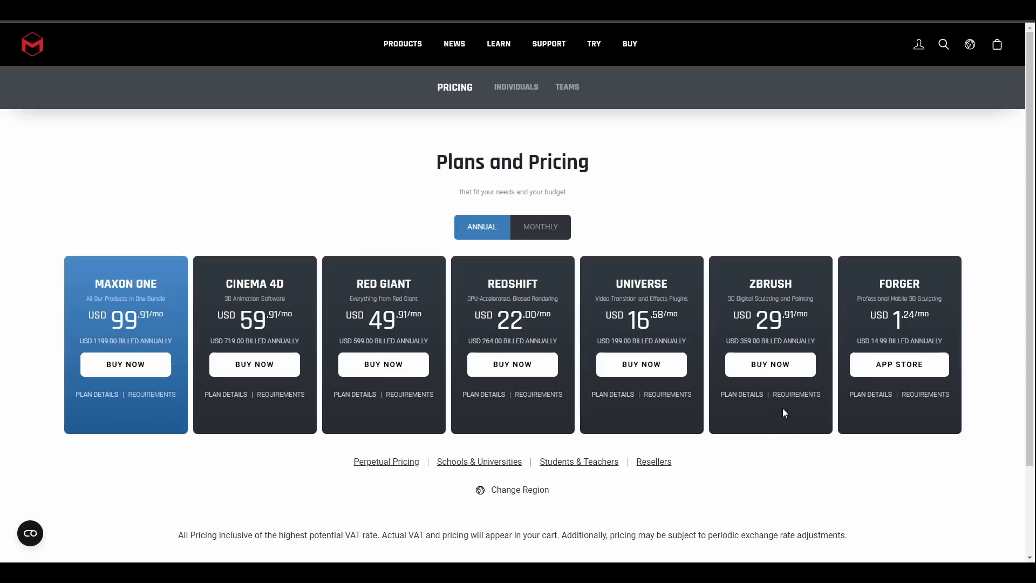
mouse_move(125, 365)
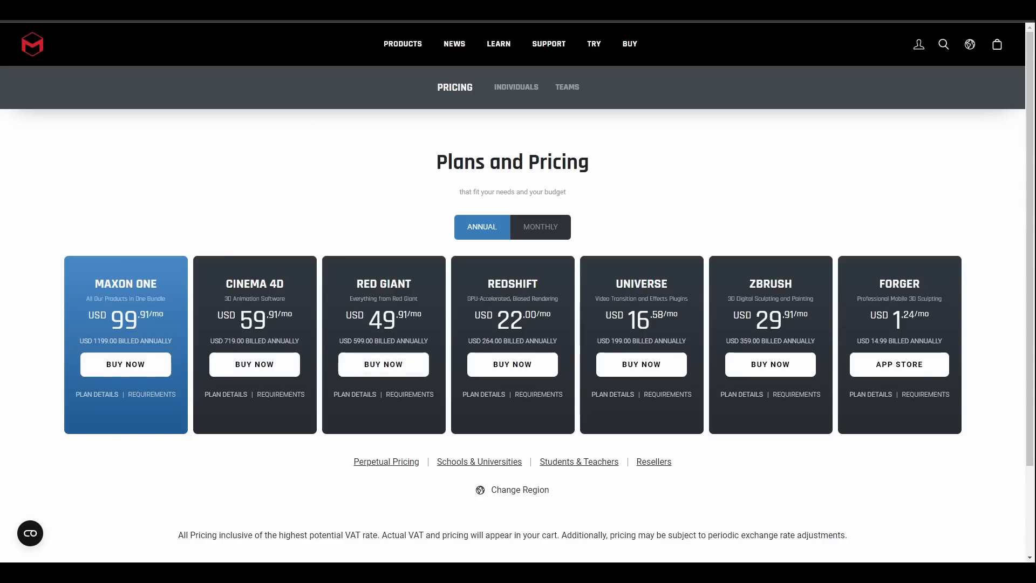
- Check out the Maxon One 1 Year subscription at $1,199 from Plans and Pricing
left_click(126, 364)
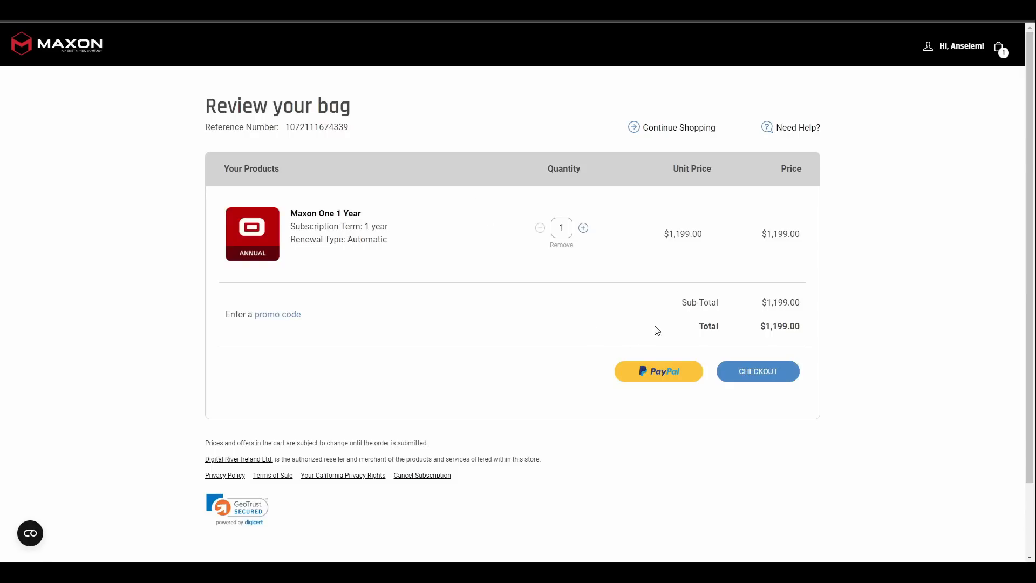